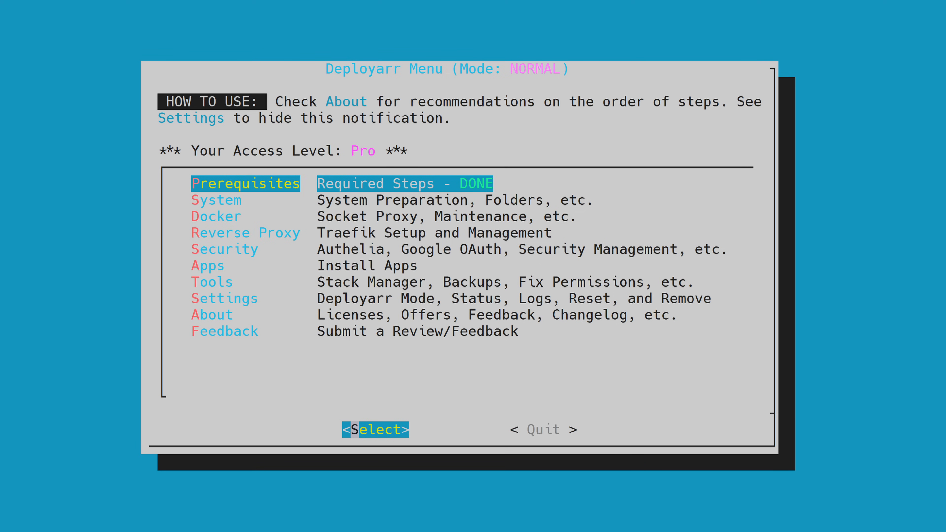
- Navigate the main menu down to Prerequisites and bring up the Disclaimers
click(224, 298)
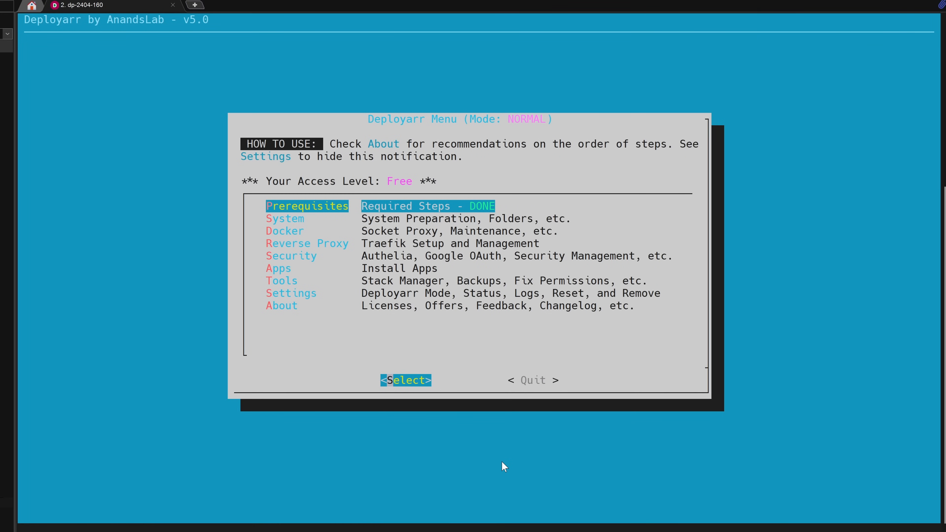
key(Down)
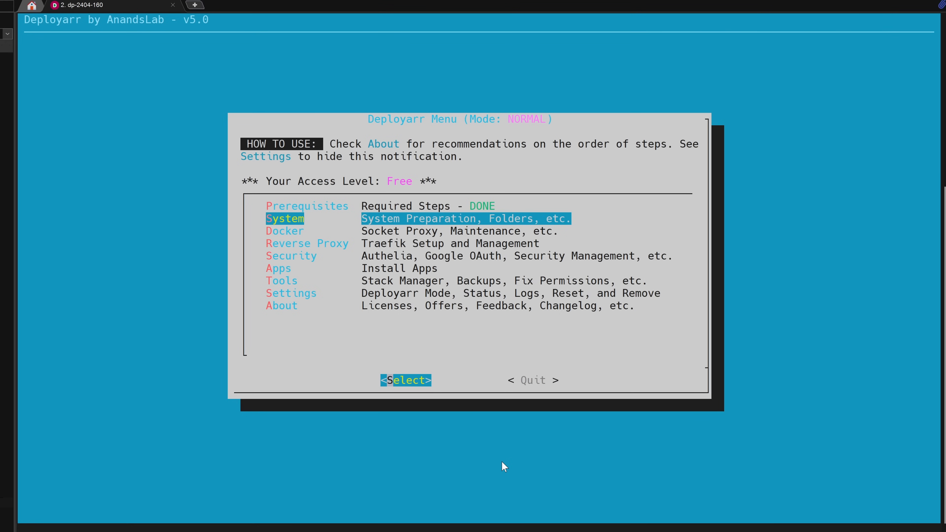
key(Down)
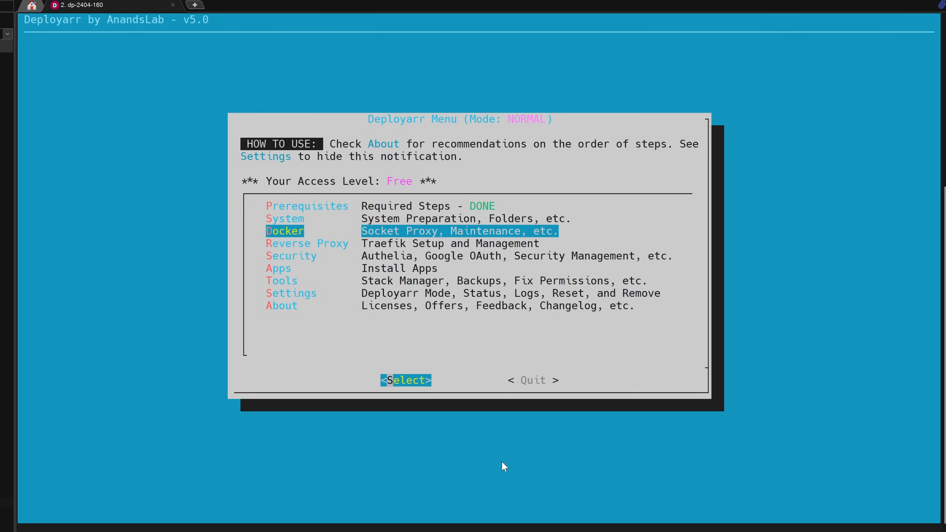
key(Down)
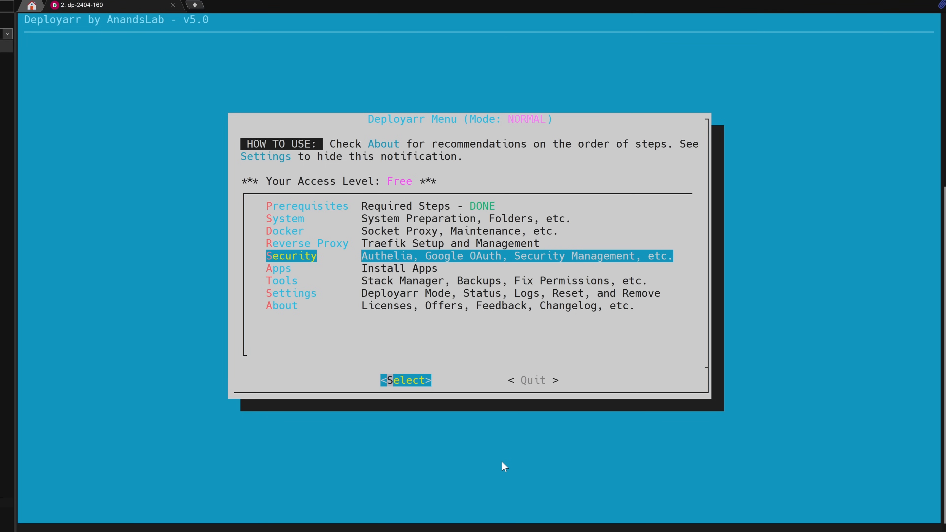
key(Down)
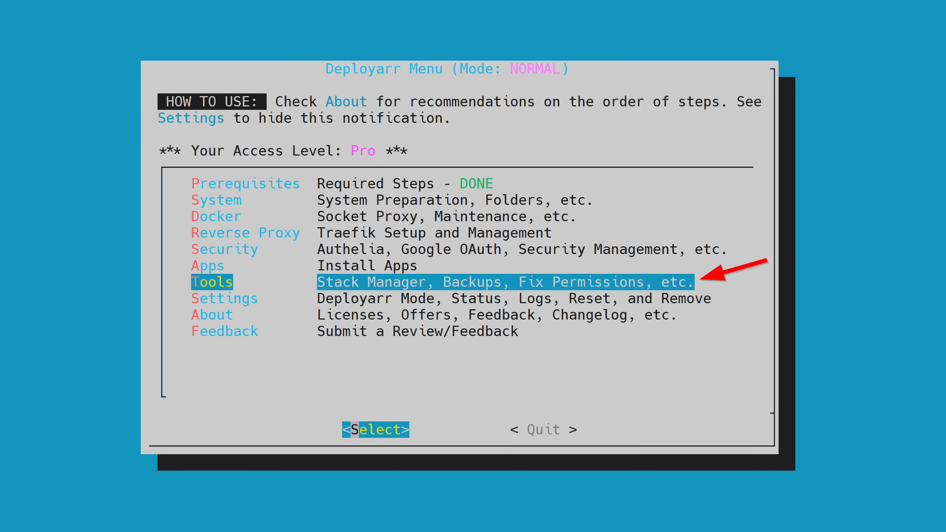
click(374, 430)
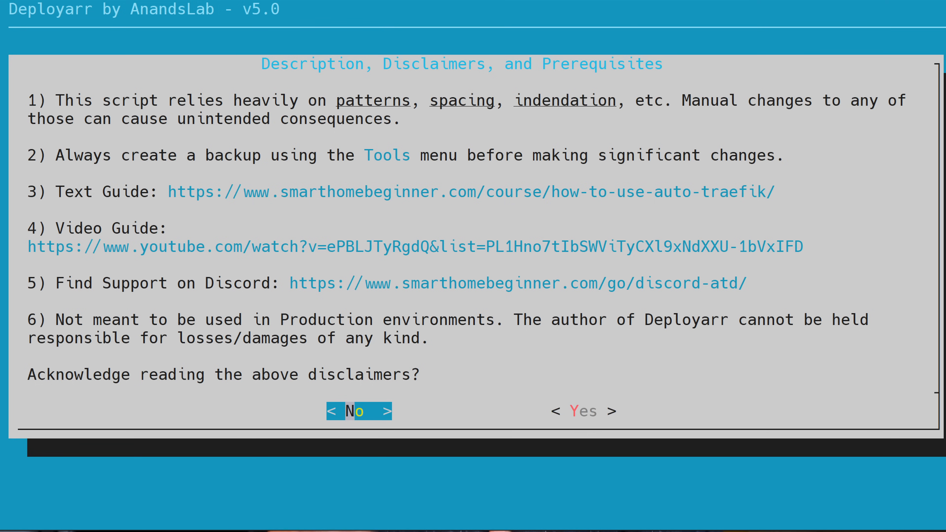
- Acknowledge the disclaimers and confirm Hybrid server setup mode is enabled
click(583, 411)
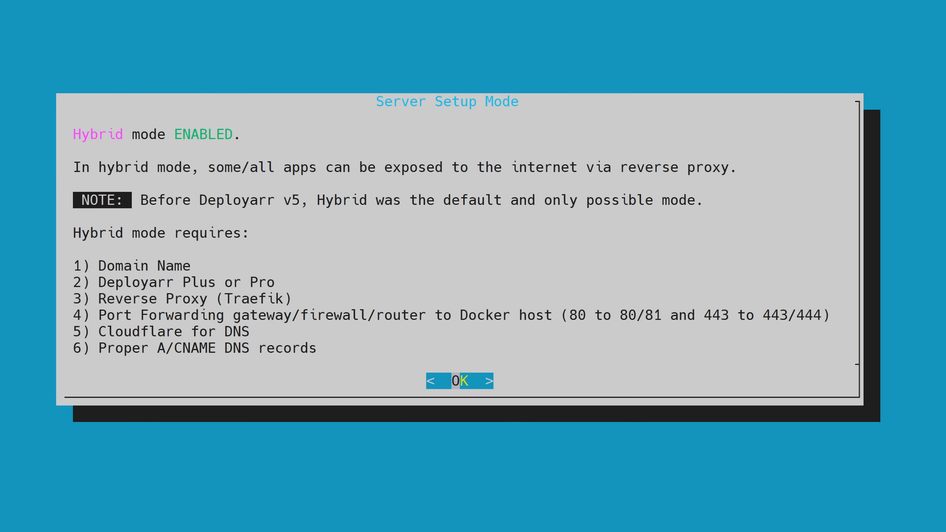
click(460, 380)
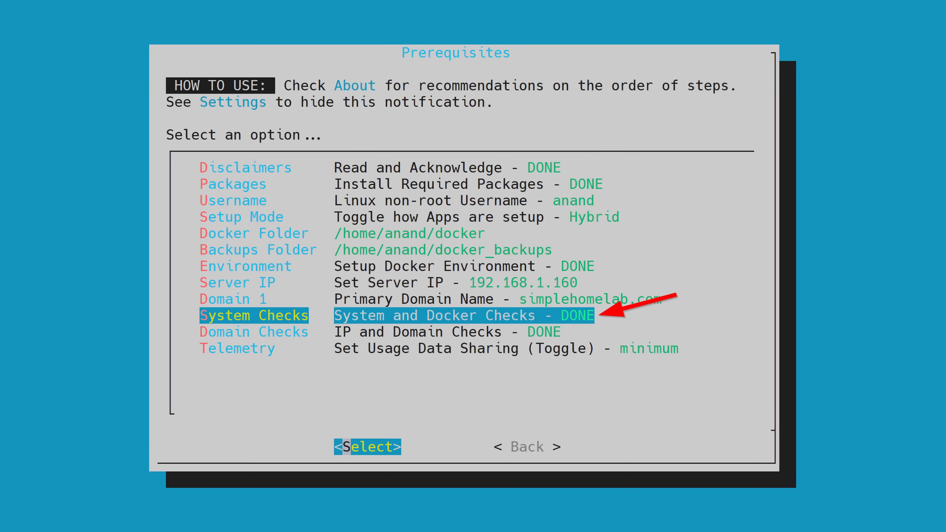
- Run the system and domain checks, answering y, so all eight domain checks pass
click(366, 447)
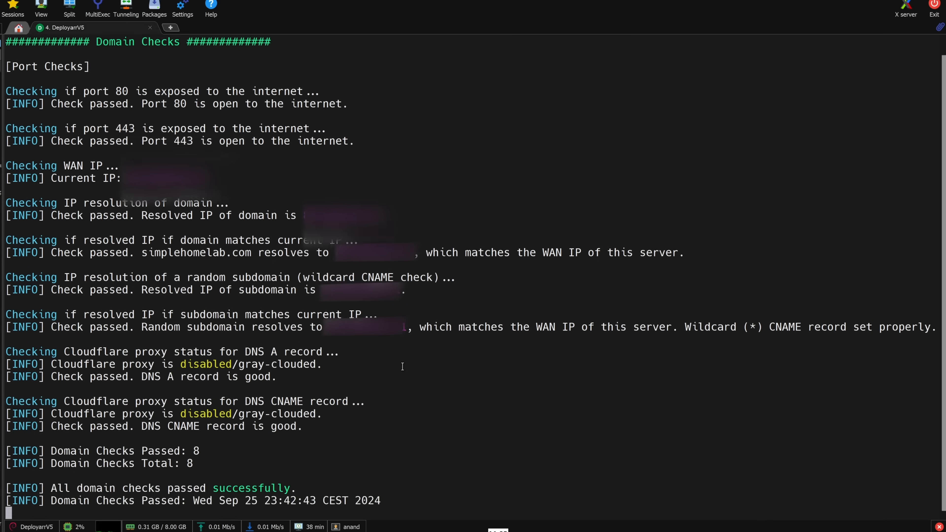
text(y)
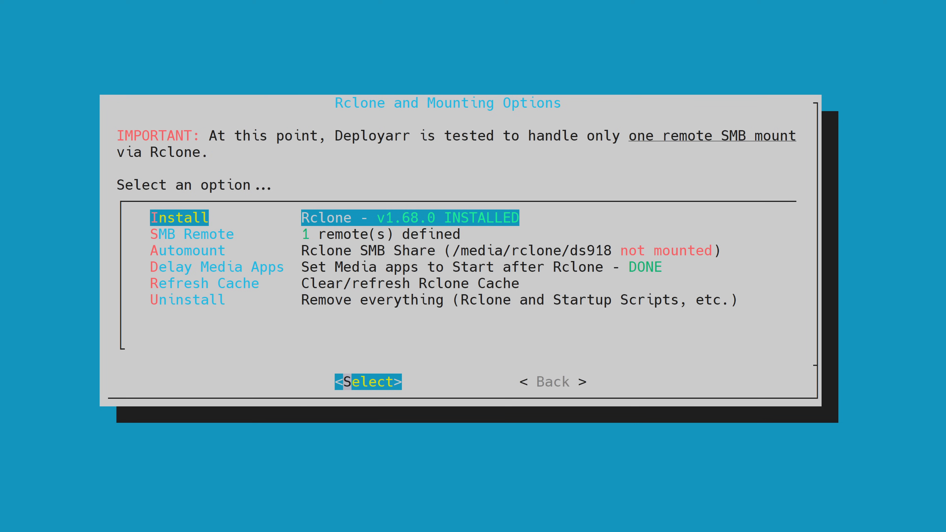
- Set the Downloads folder path in System Preparation and accept it with Yes
click(367, 382)
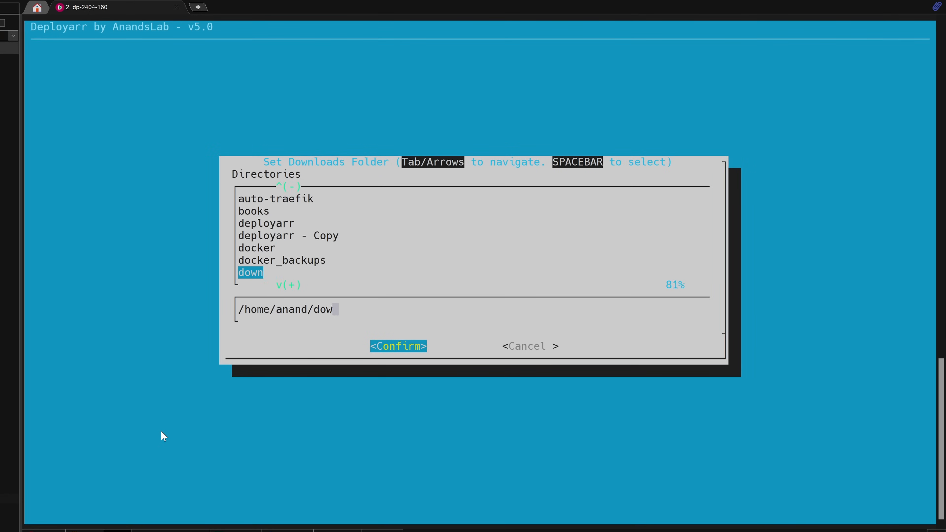
click(398, 346)
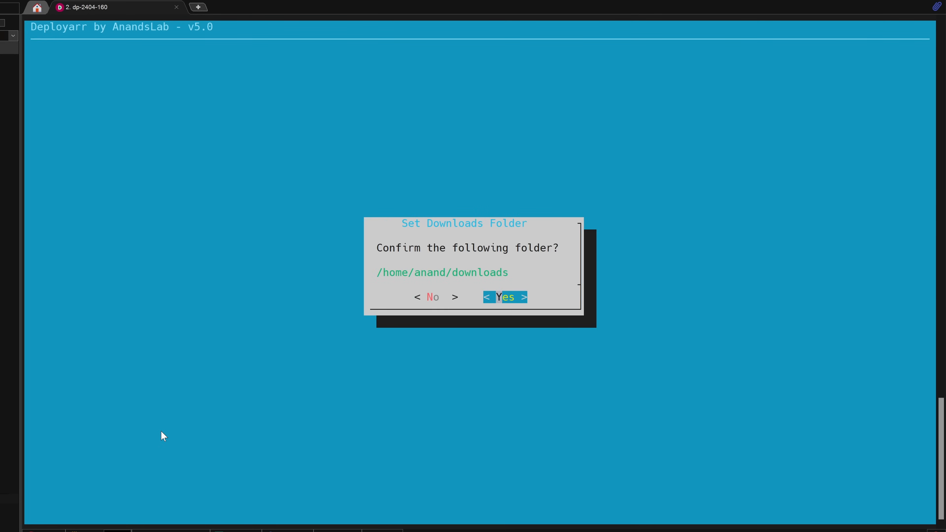
click(505, 297)
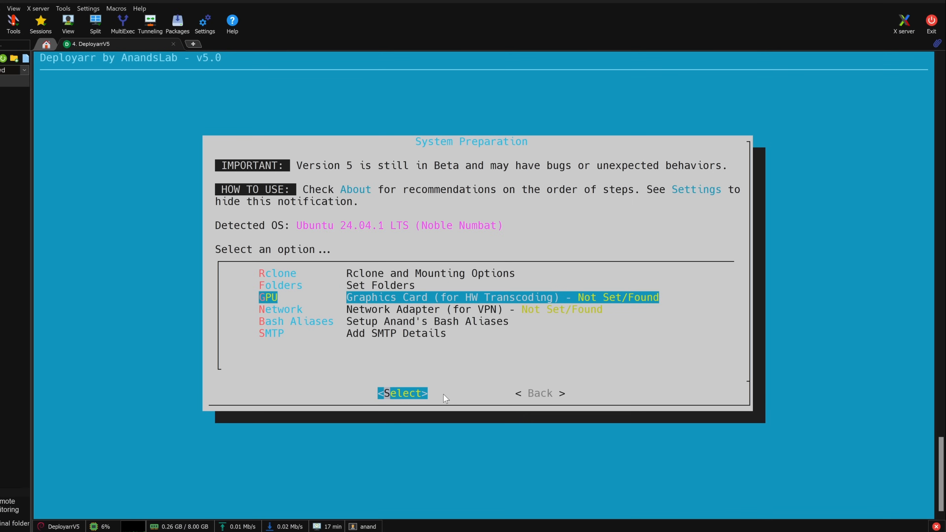
- Set the graphics card to /dev/dri and continue to the next preparation item
click(402, 393)
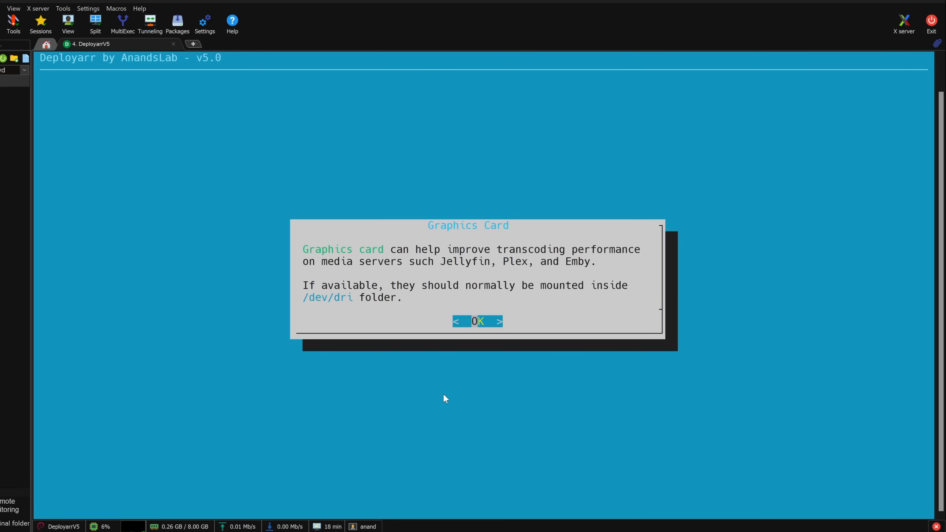
click(476, 321)
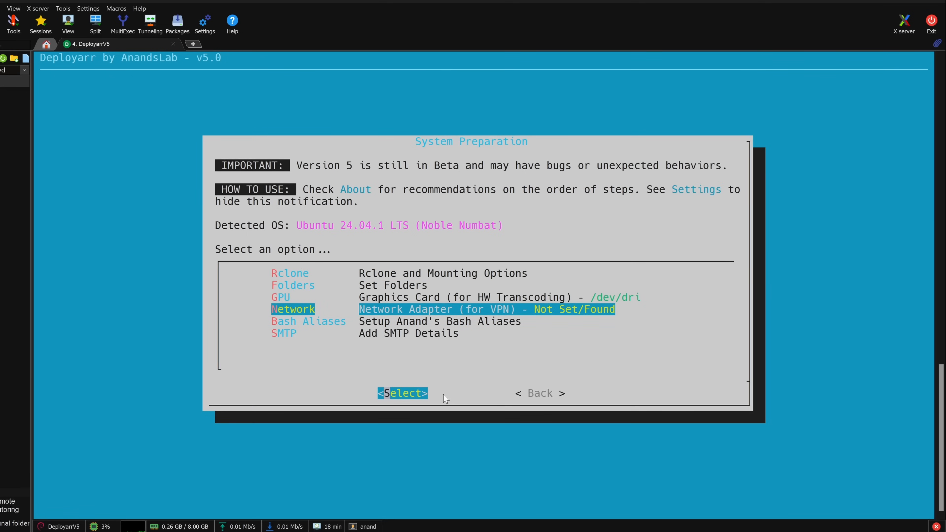
click(402, 393)
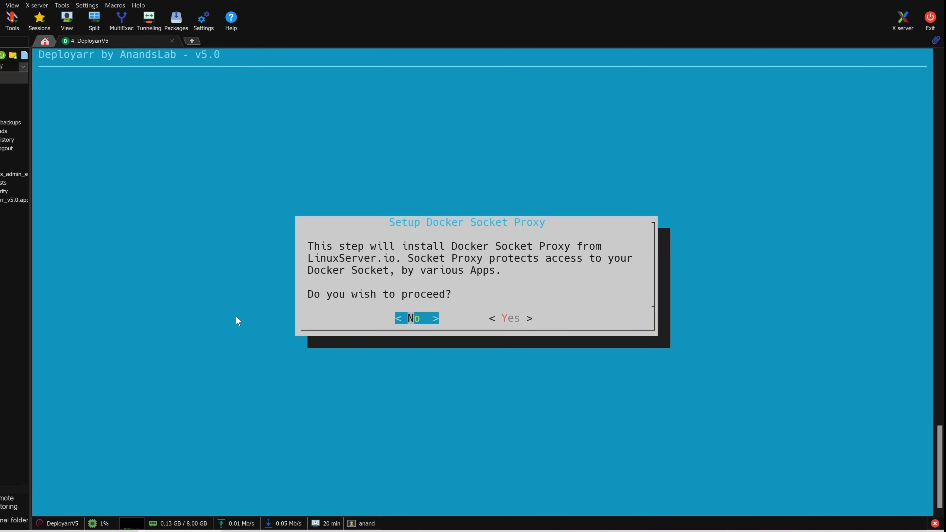
- Proceed with the Docker Socket Proxy setup prompt
click(510, 318)
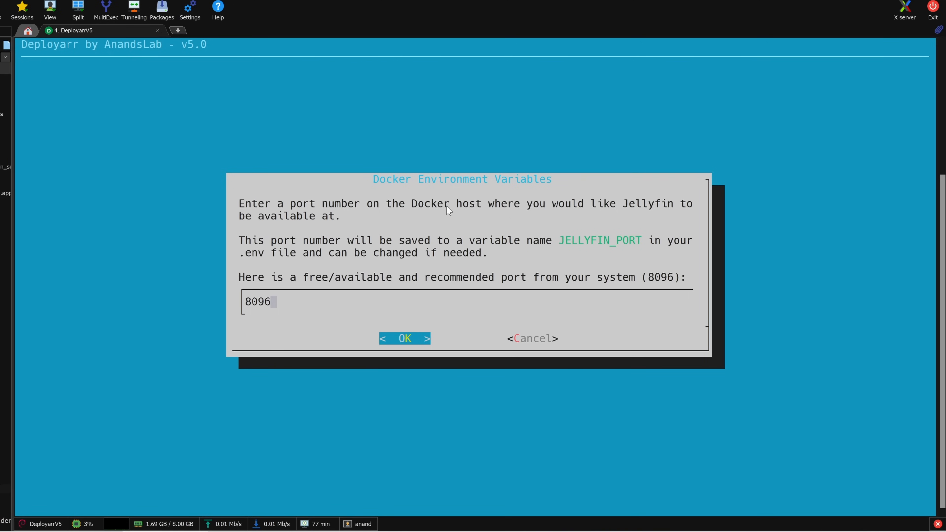
- Install Jellyfin on port 8096 with Traefik reverse proxy enabled and an authentication method selected
click(404, 338)
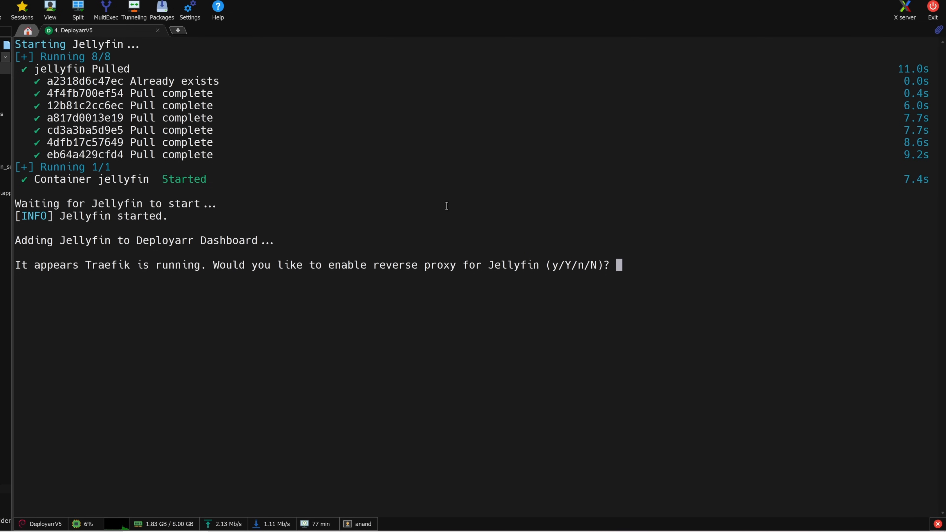
text(y)
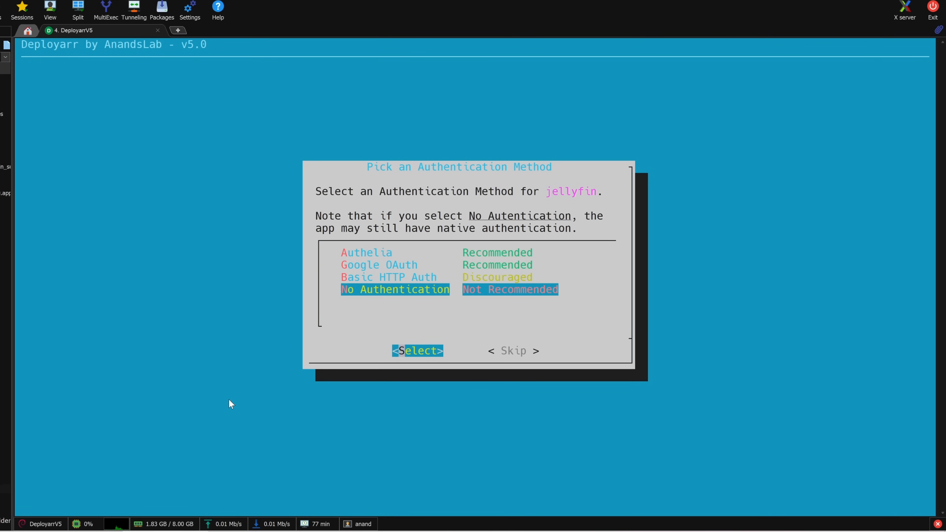
click(416, 350)
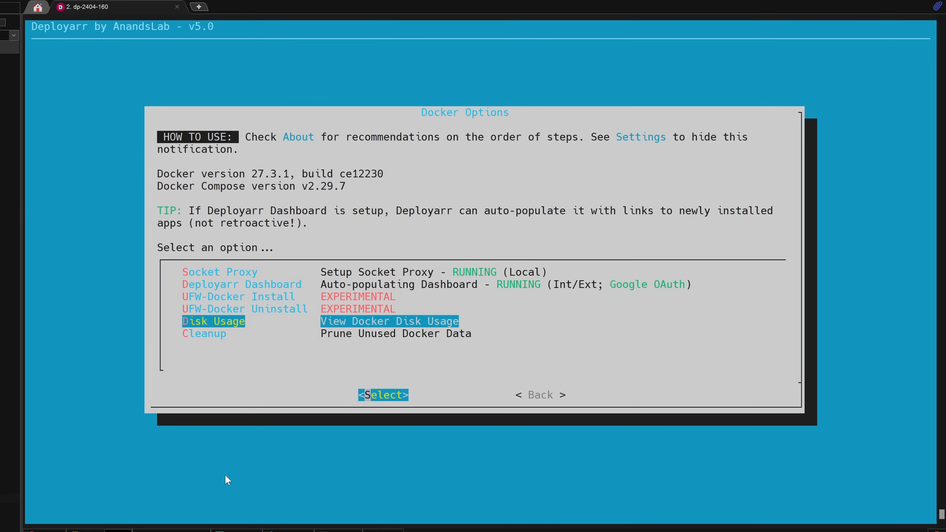
- View Docker disk usage from the Docker Options menu
click(382, 394)
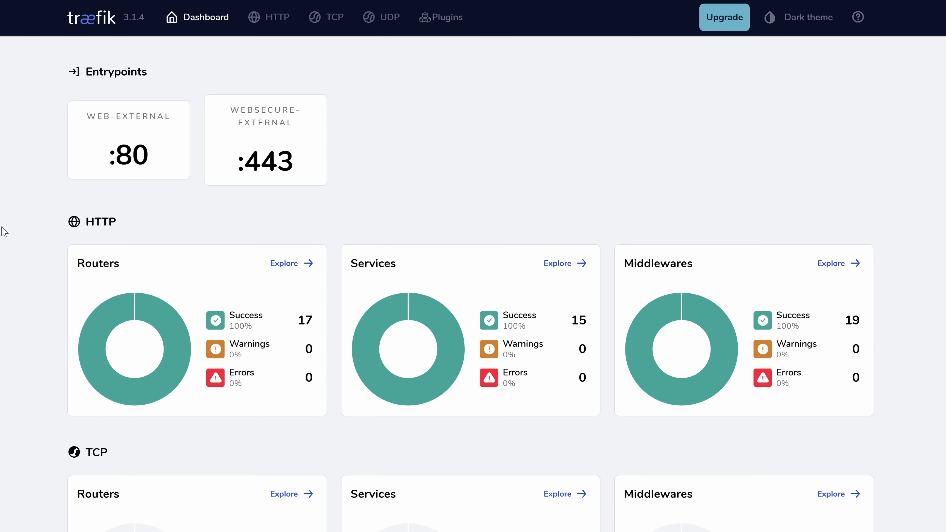
scroll(down, 3)
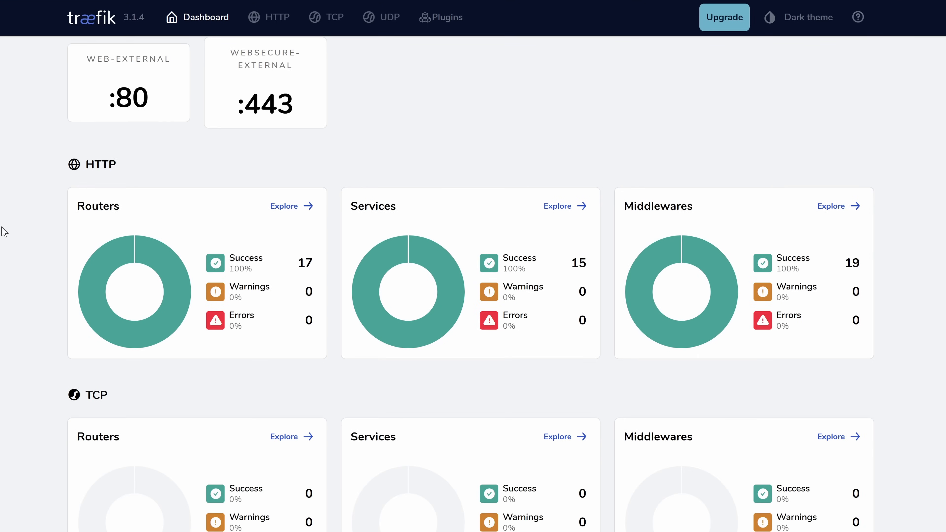
scroll(down, 3)
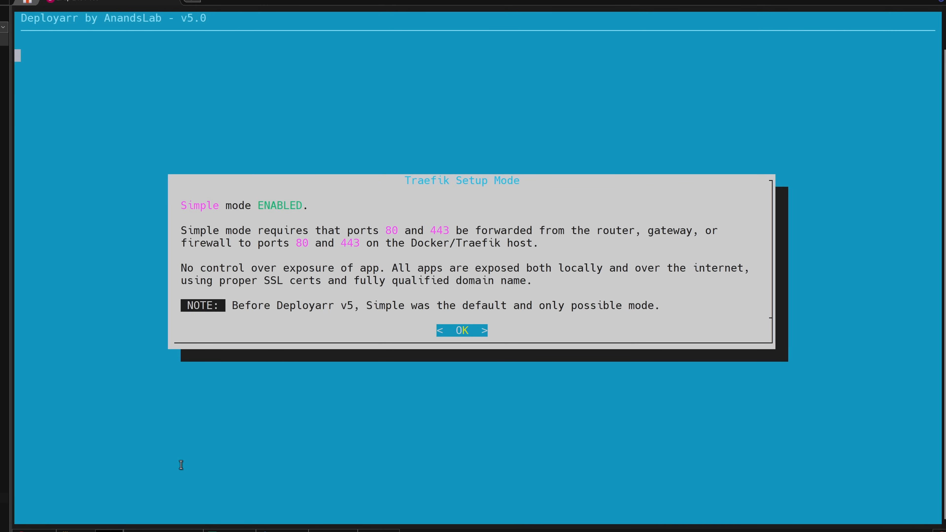
- Confirm Simple exposure mode is enabled and return to the Reverse Proxy menu
click(462, 330)
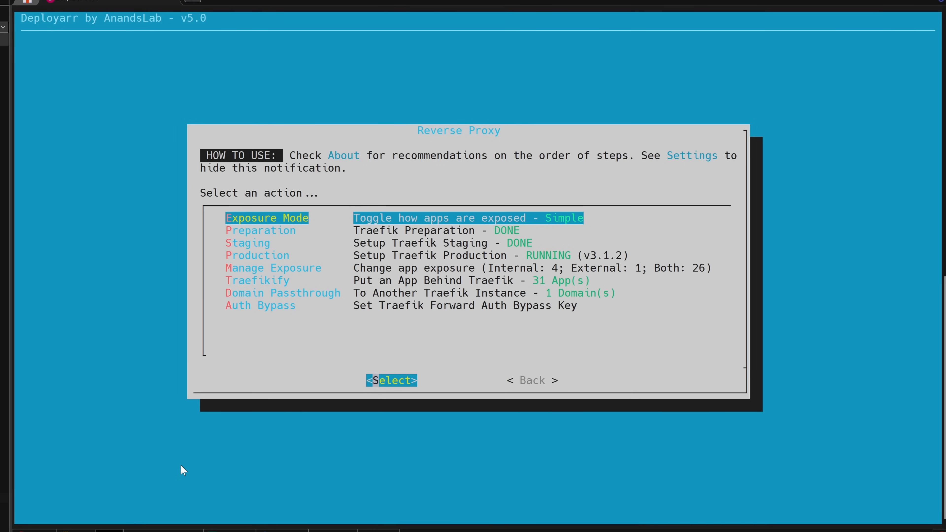
- Switch Traefik exposure mode to Advanced and move down to the Preparation step
click(390, 380)
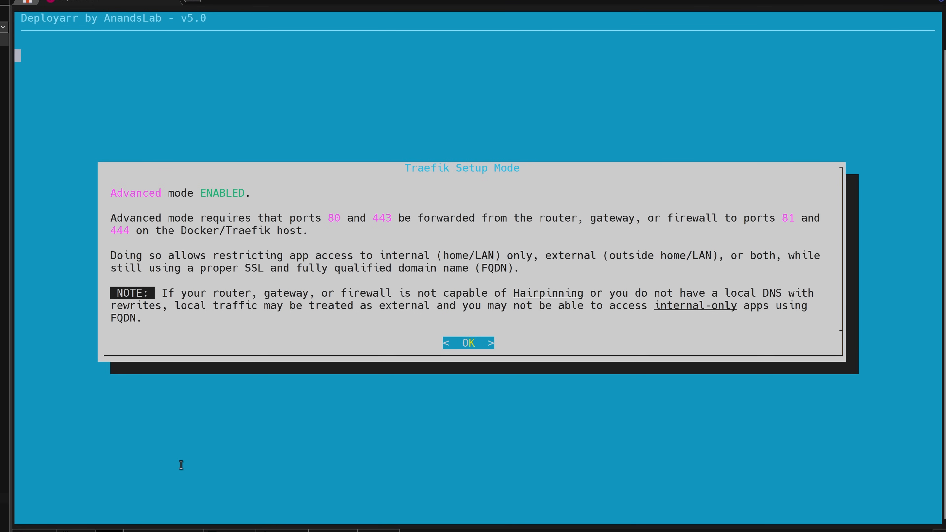
click(467, 343)
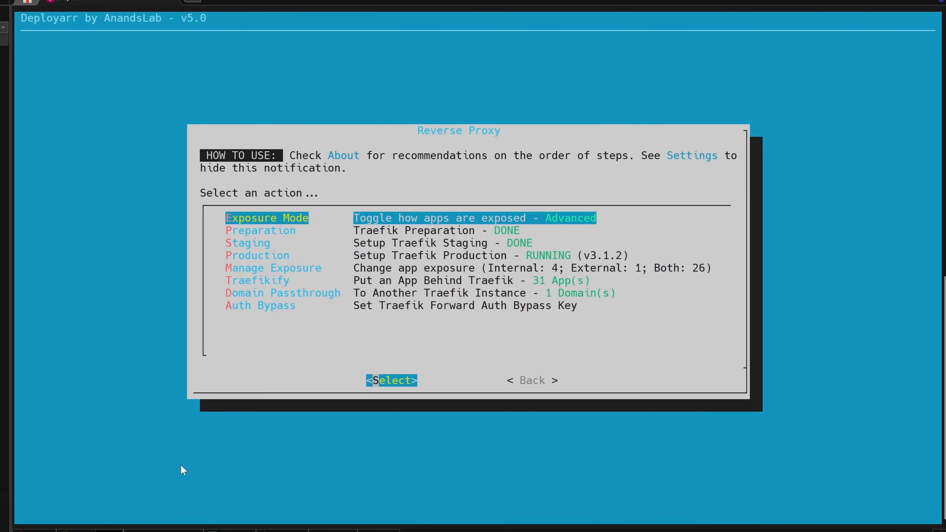
key(Down)
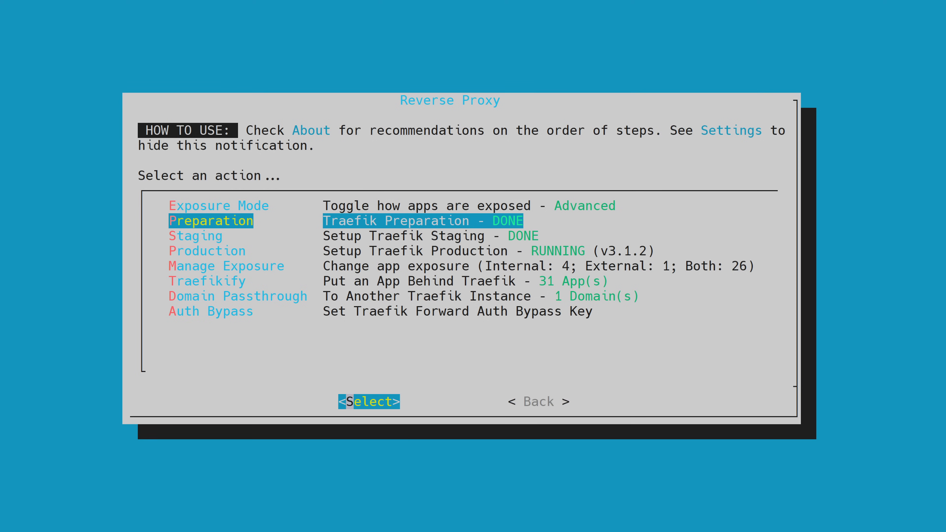
- Run the Traefik production setup until a real certificate is found and DDNS-UPDATER's exposure choice appears
click(368, 401)
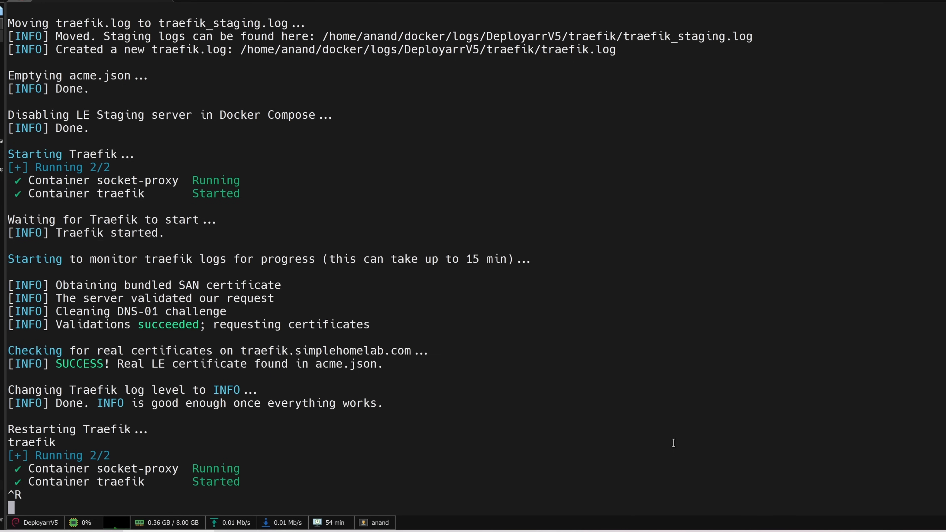
scroll(down, 3)
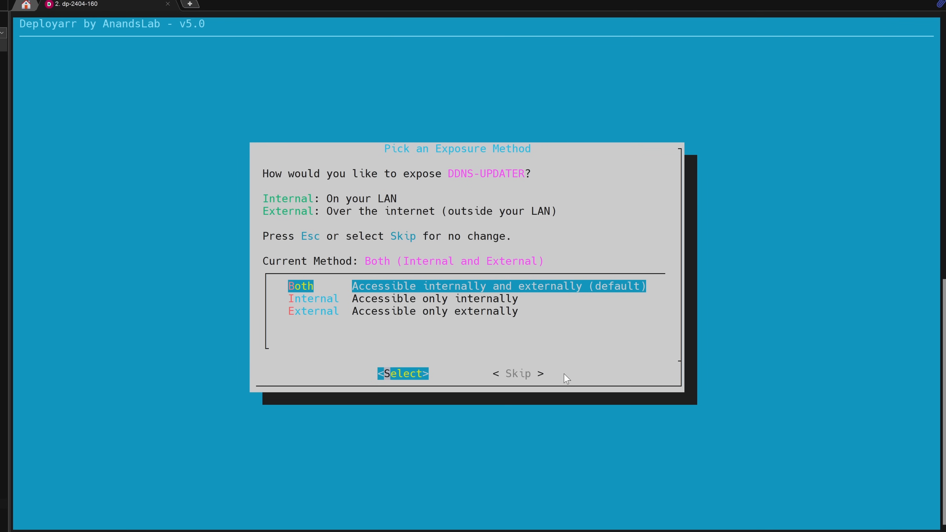
- Skip the exposure method dialog, keeping DDNS-UPDATER's current Both setting
click(517, 374)
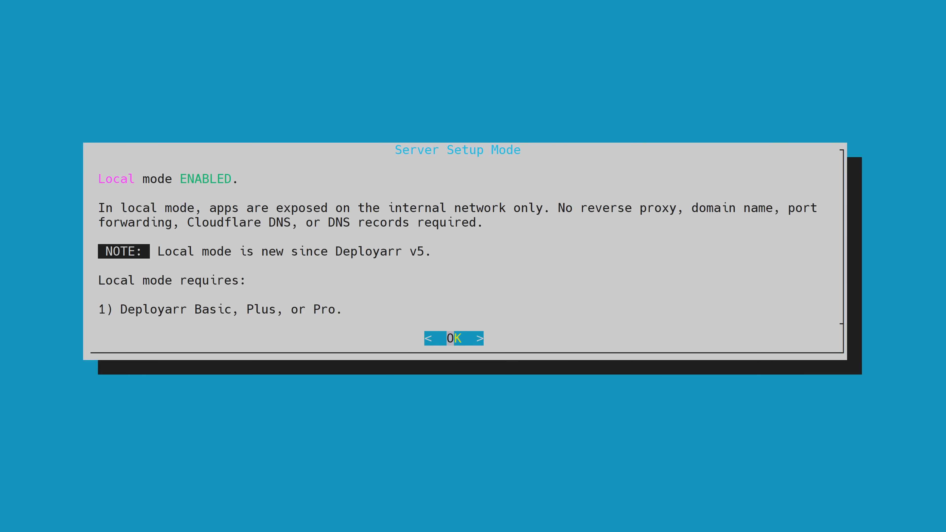
- Acknowledge the 'Local mode ENABLED' notice with OK
click(454, 338)
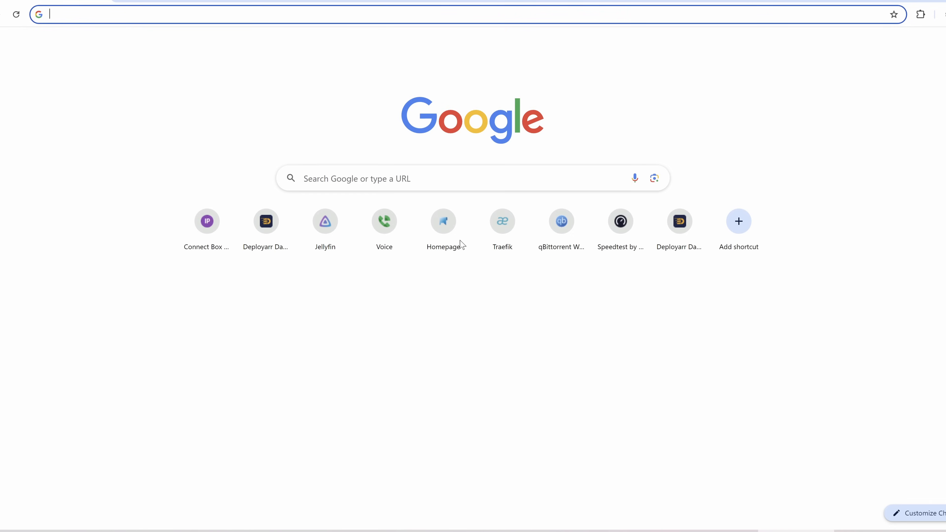
- Open traefik.simplehomelab.com from the new-tab shortcut and submit its sign-in credentials
click(501, 220)
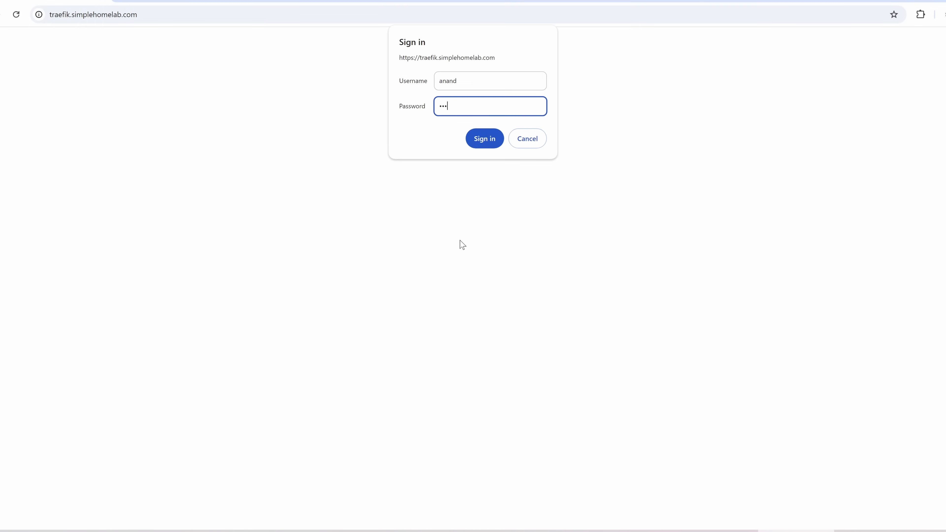
click(484, 138)
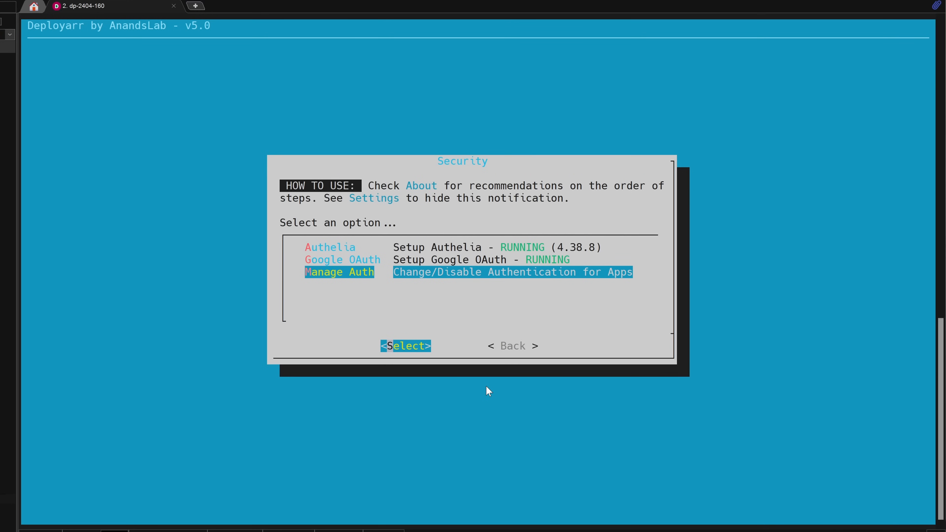
- Enter Manage Auth past its warning, view Traefik's method picker, and back out unchanged
click(405, 346)
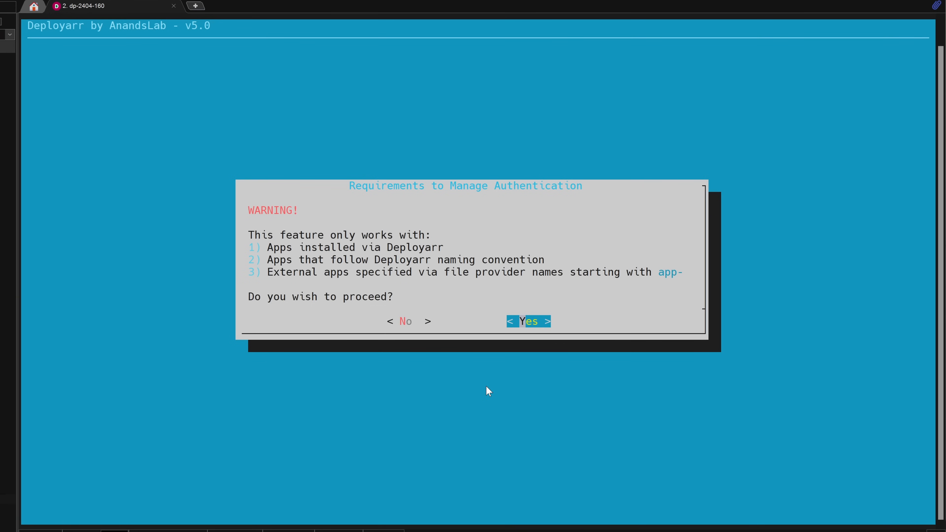
click(528, 321)
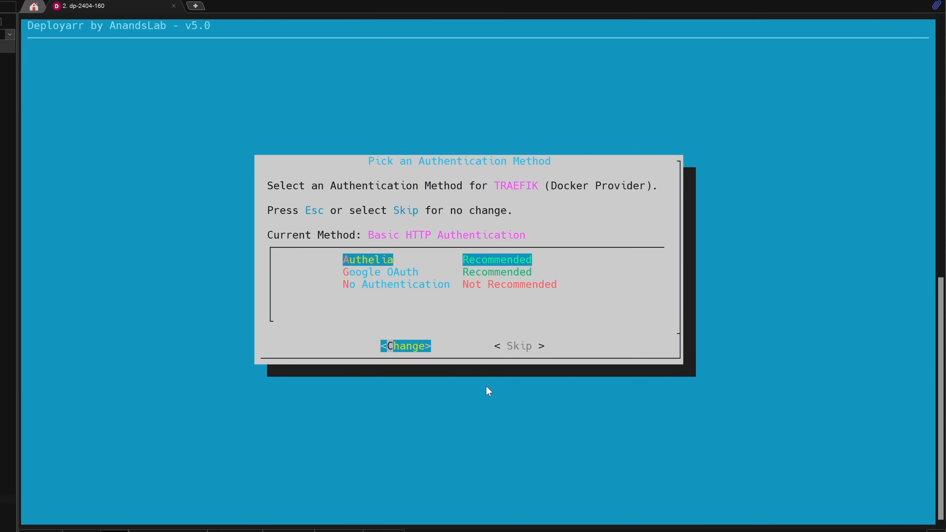
key(Down)
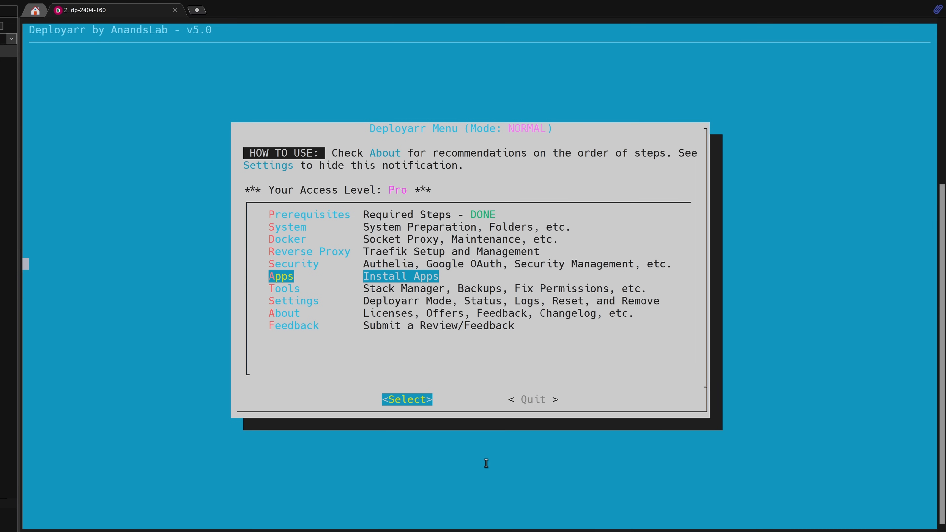
- Open the App Installer and scroll its list of 76 supported, 75 running apps
click(406, 399)
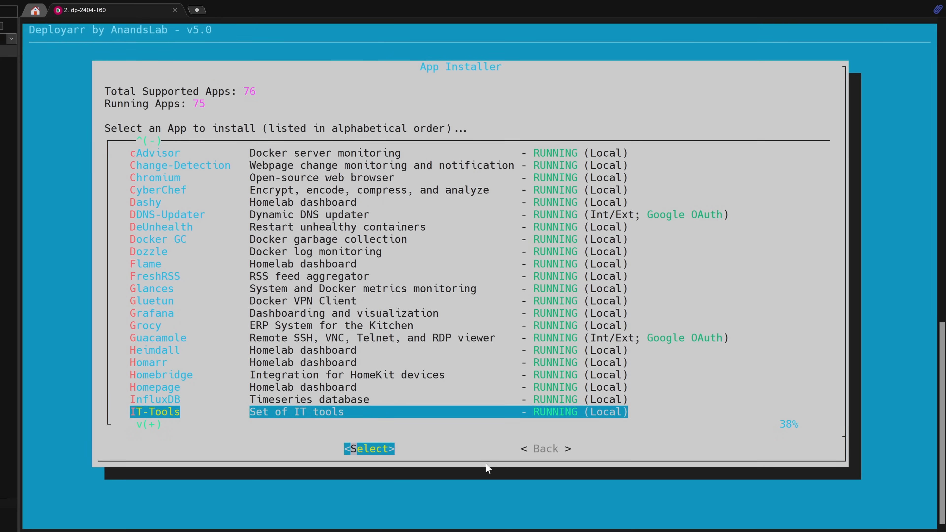
scroll(down, 3)
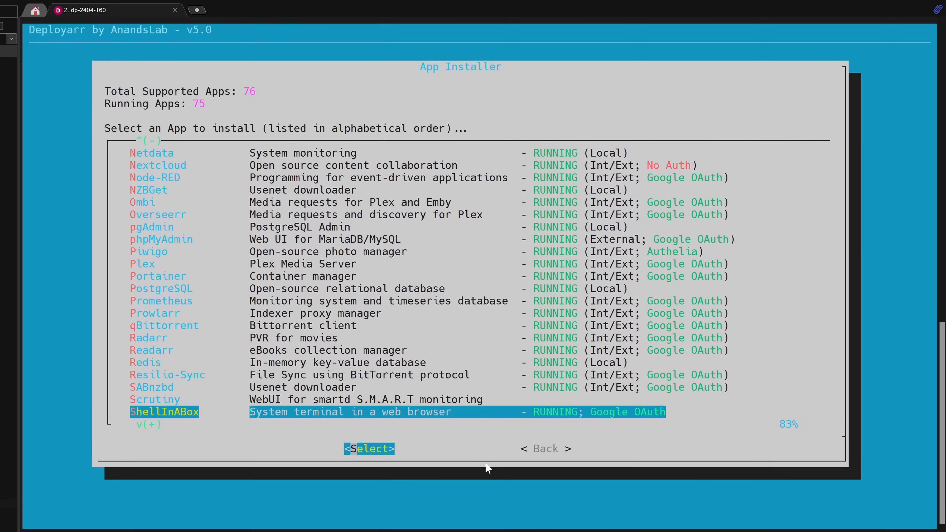
scroll(down, 3)
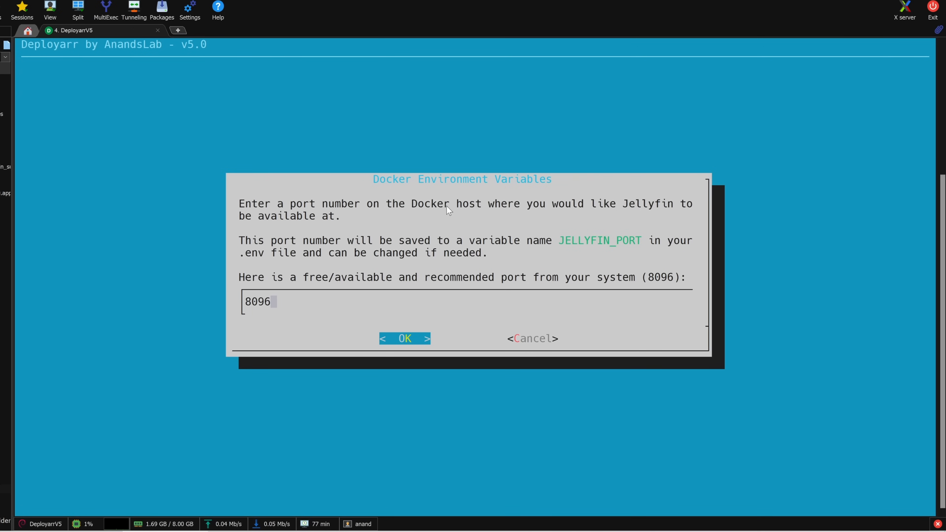
- Install Jellyfin on port 8096 with reverse proxy enabled and Authelia authentication
click(405, 338)
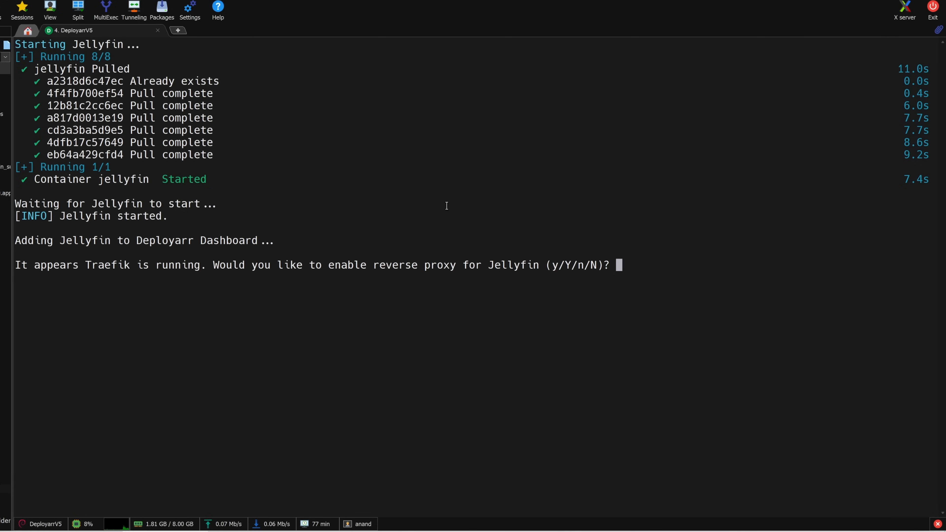
text(y)
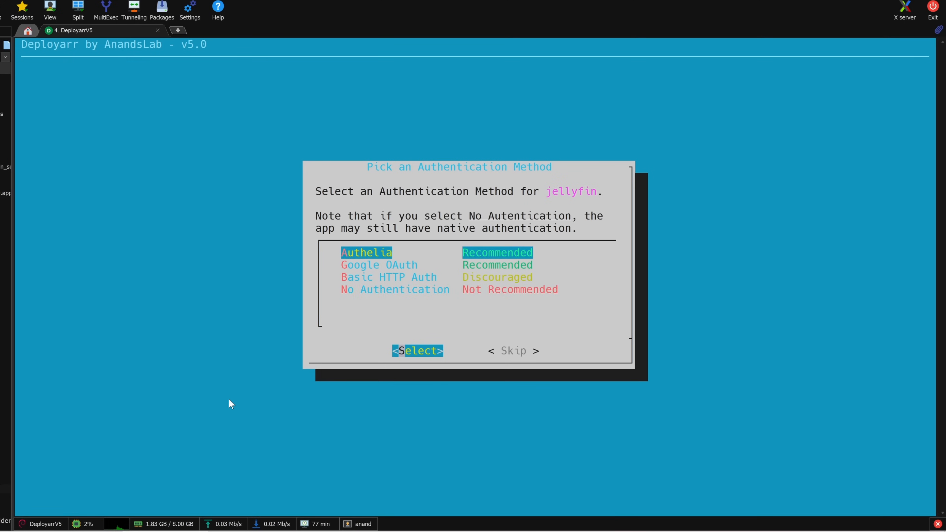
click(417, 350)
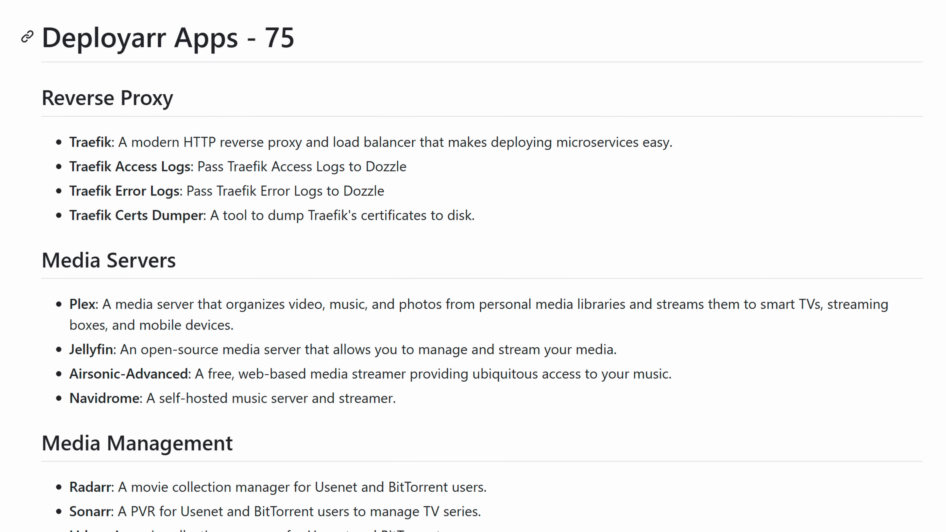
scroll(down, 3)
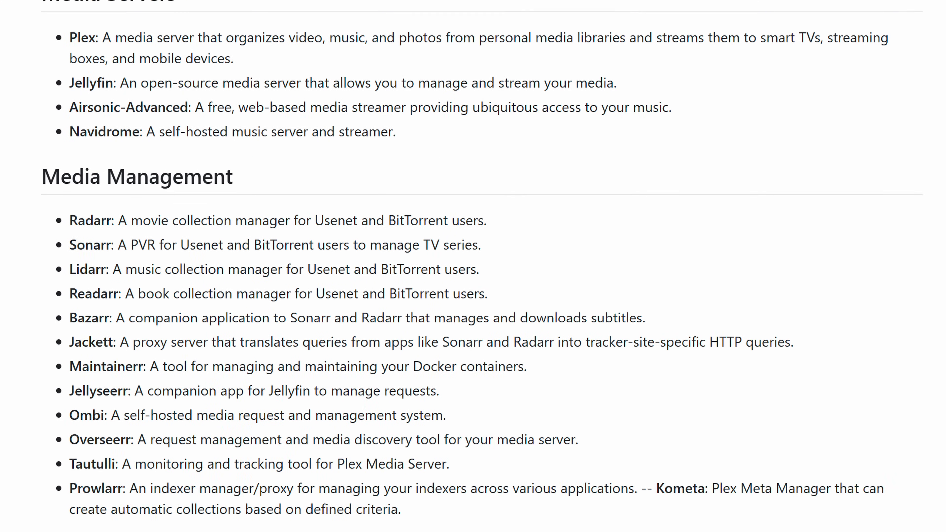
scroll(down, 3)
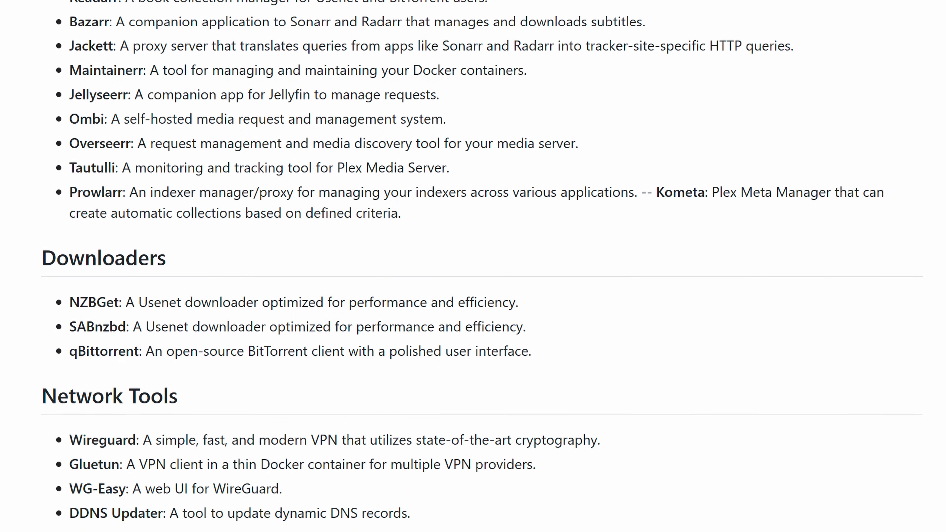
scroll(down, 3)
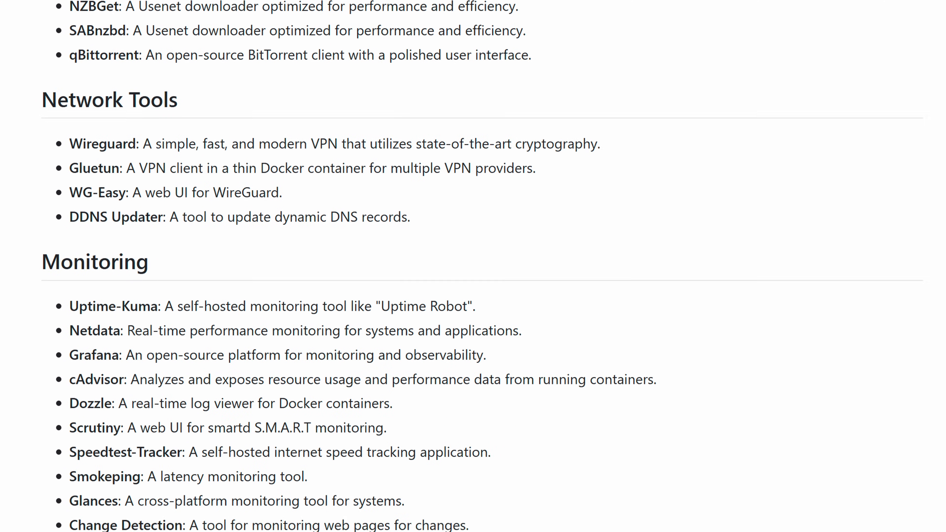
scroll(down, 3)
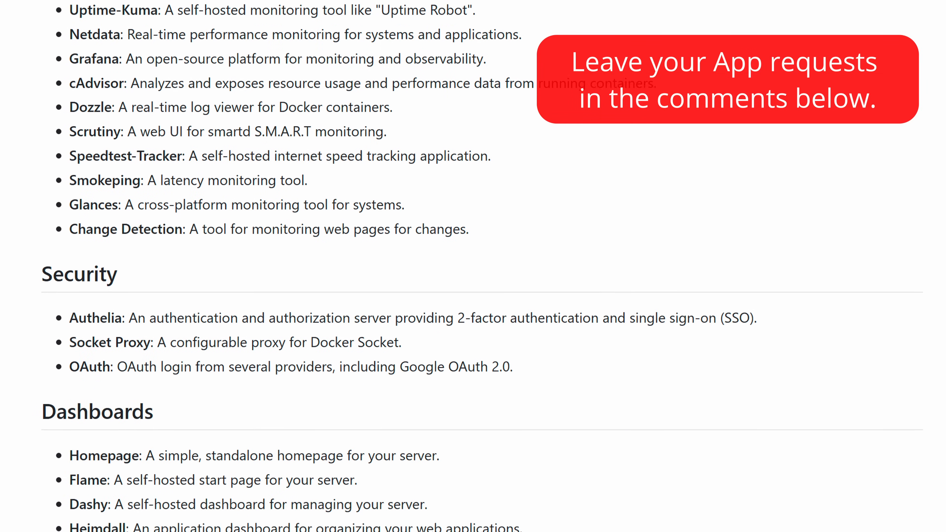
scroll(down, 3)
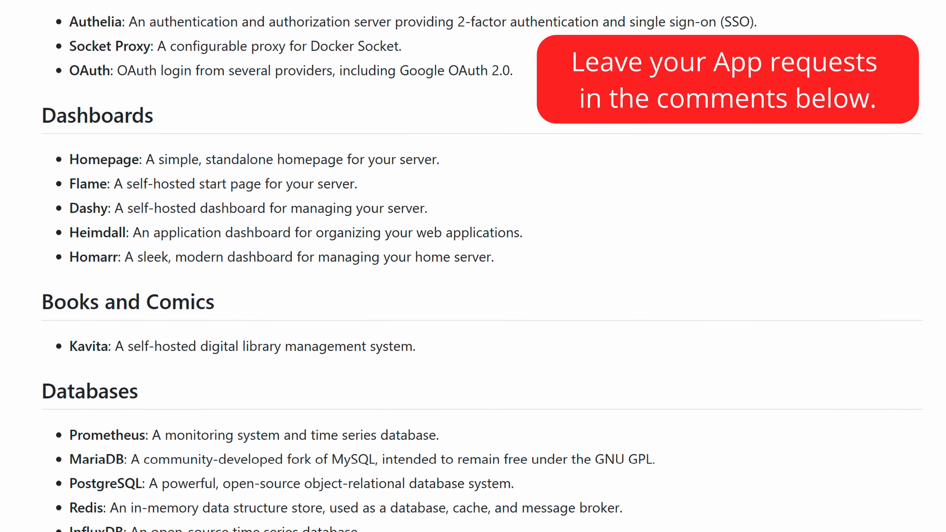
scroll(down, 3)
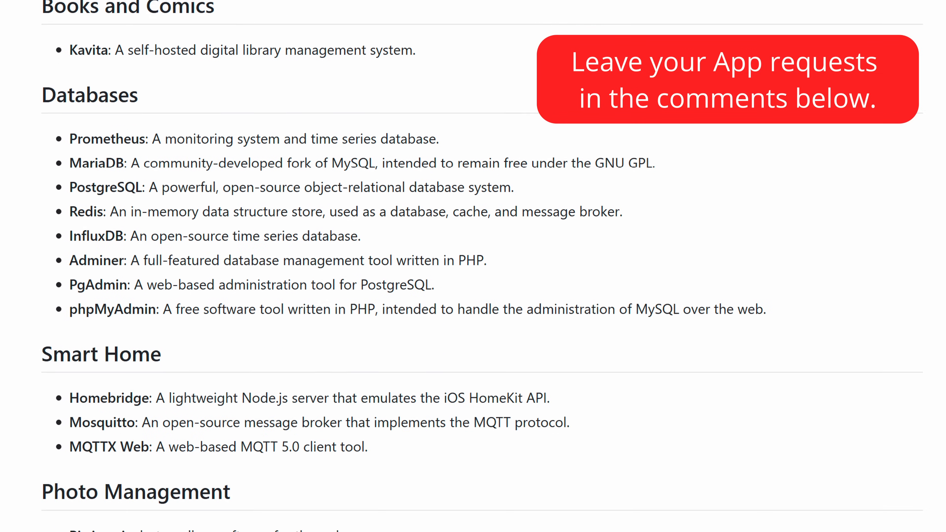
scroll(down, 3)
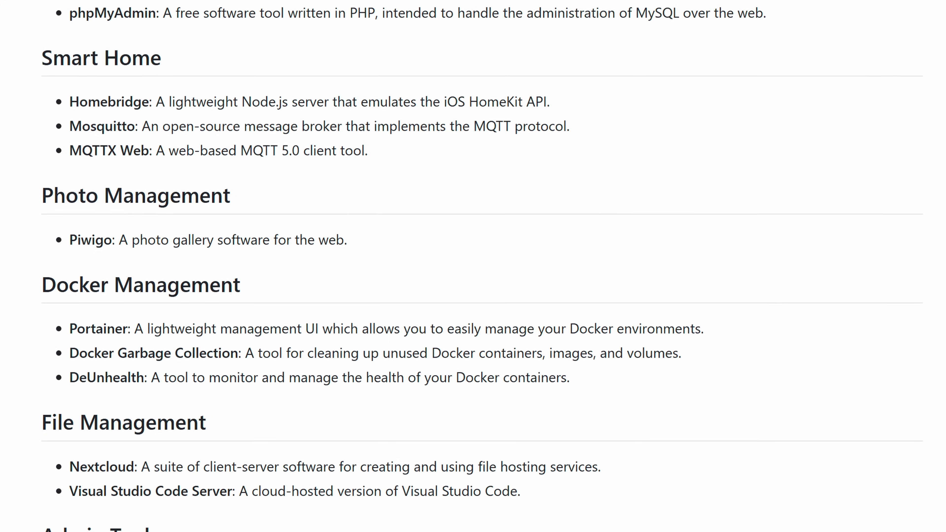
scroll(down, 3)
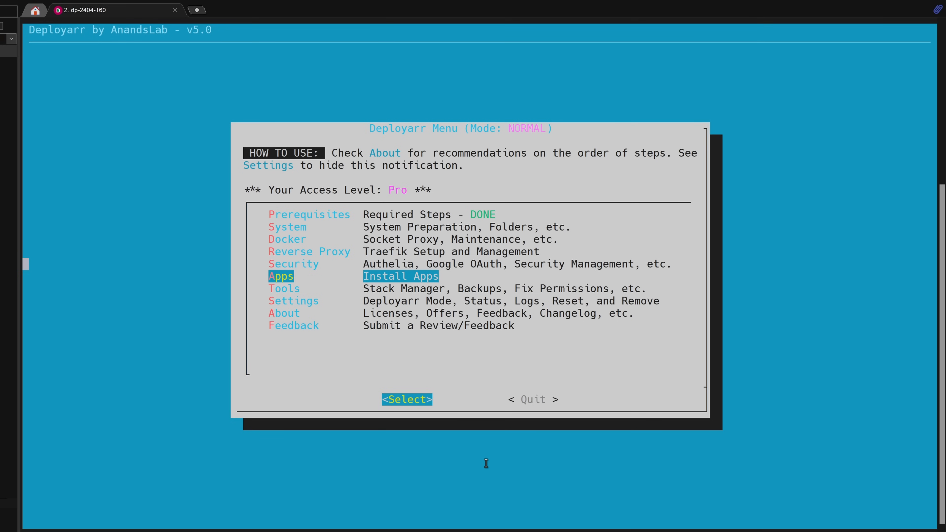
- Open the App Installer again and scroll down through the full app list
click(406, 399)
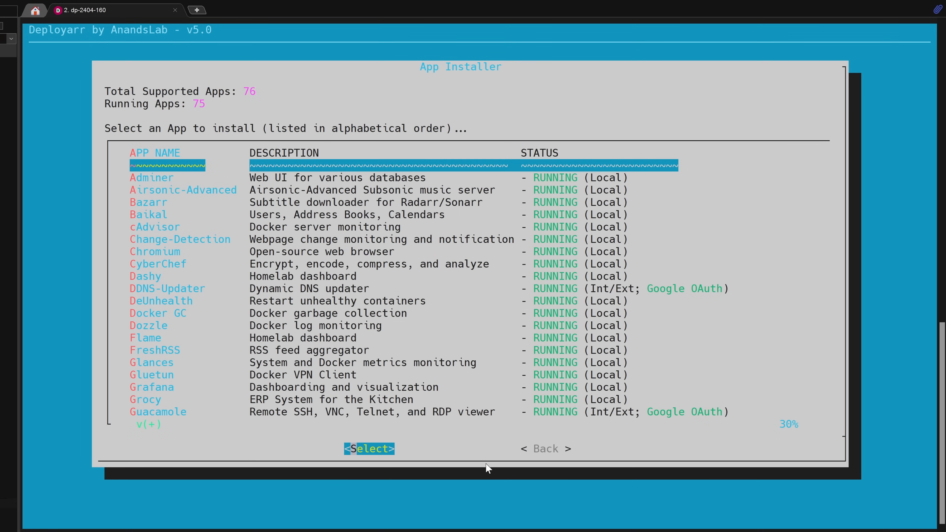
key(Down)
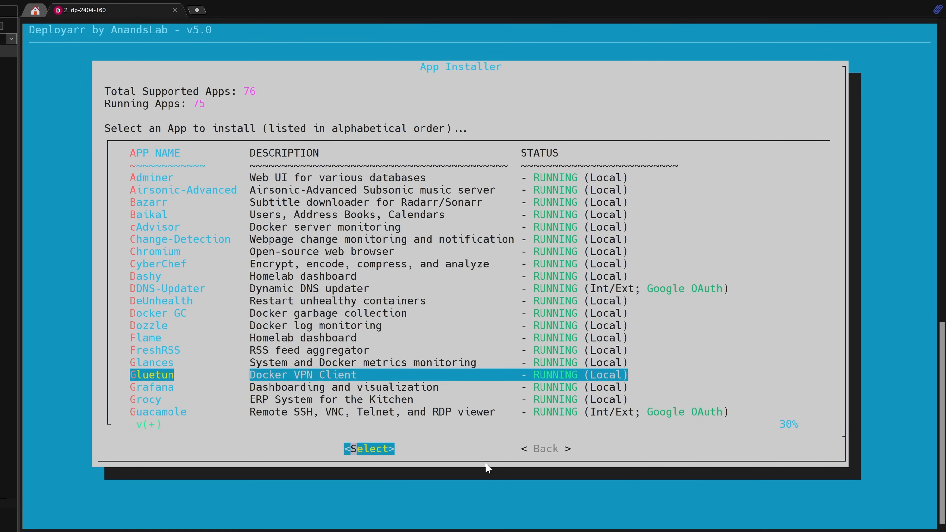
scroll(down, 3)
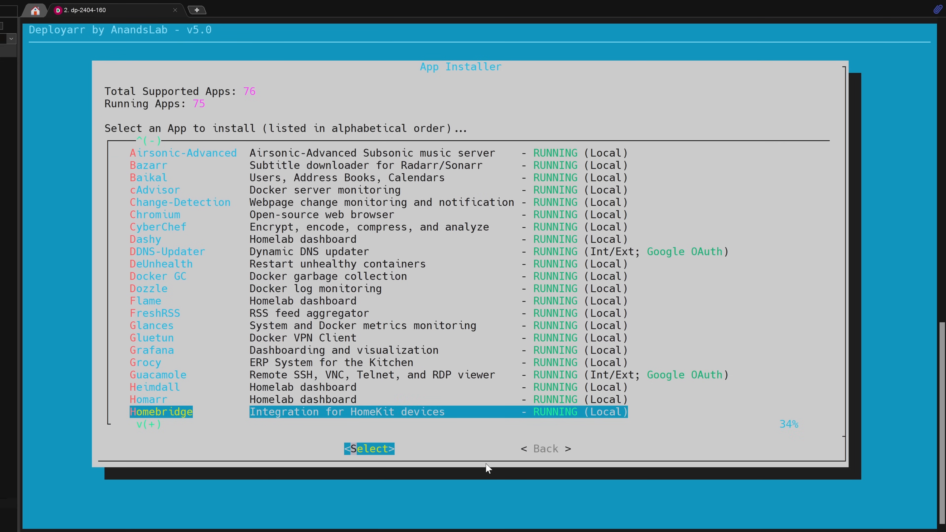
scroll(down, 3)
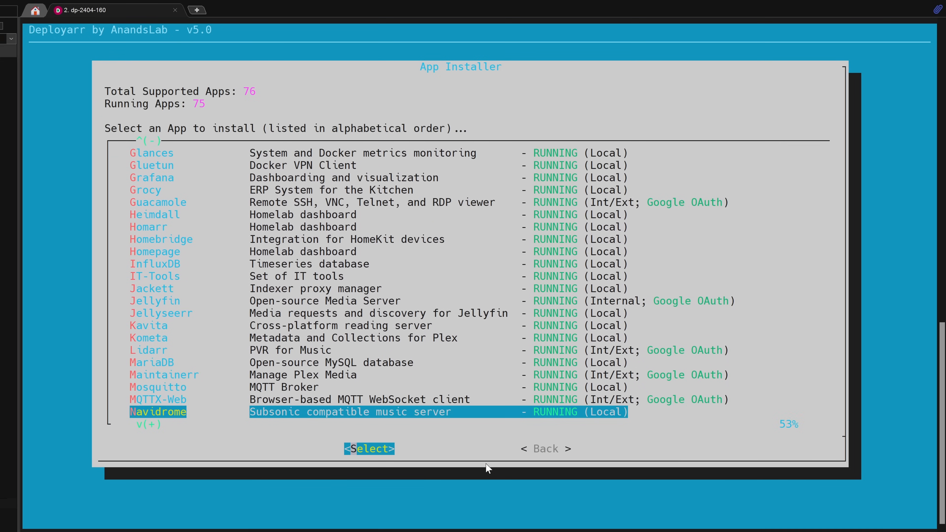
scroll(down, 3)
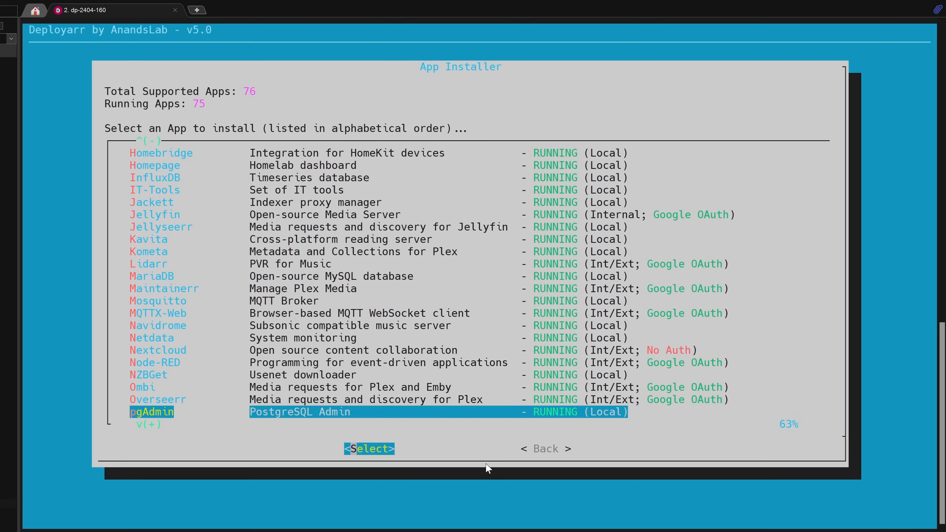
scroll(down, 3)
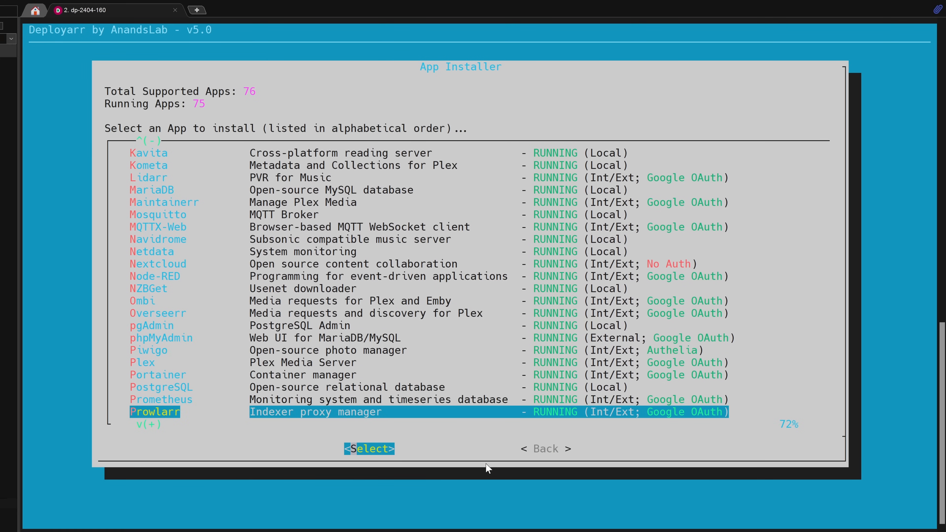
scroll(down, 3)
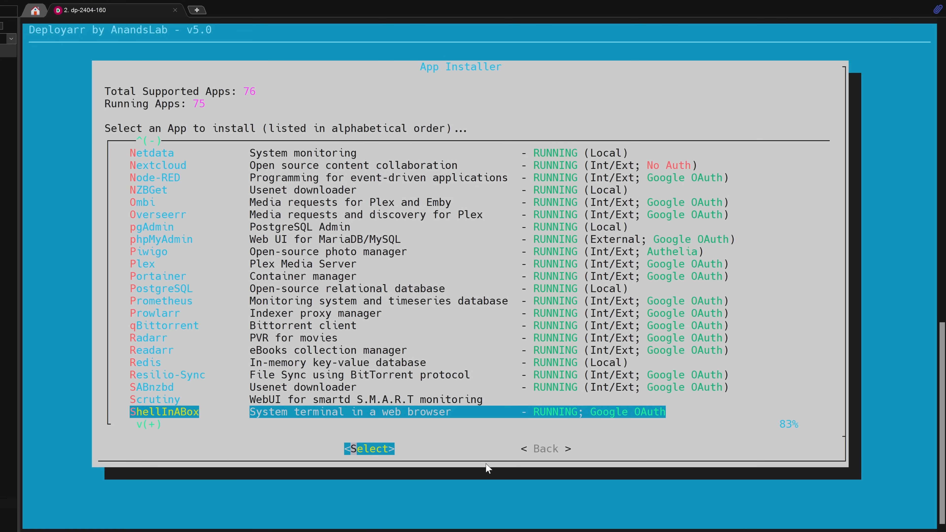
scroll(down, 3)
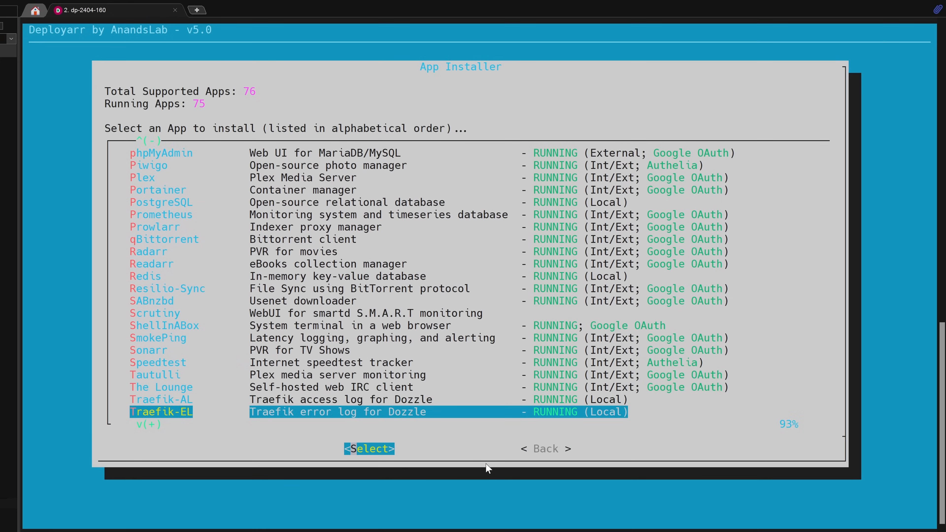
scroll(down, 3)
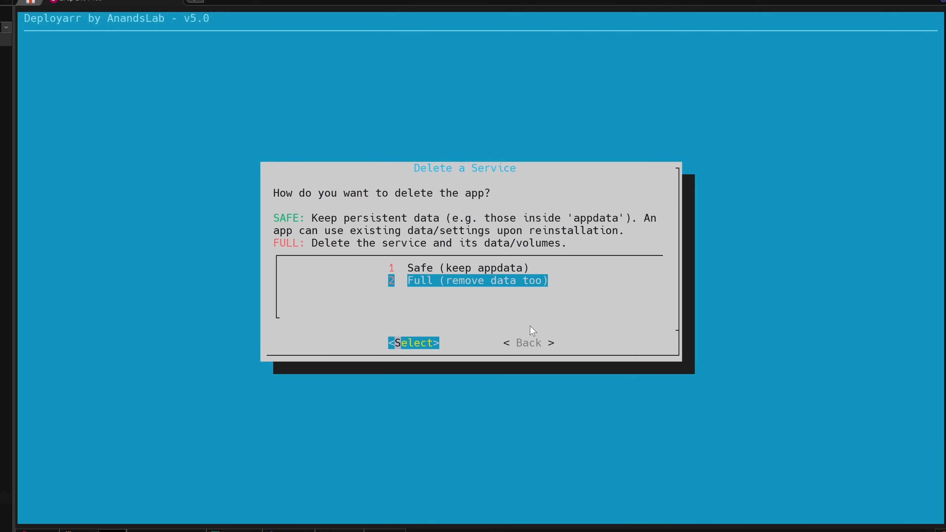
- Choose Full deletion for adminer, including its data, and confirm with y
click(413, 343)
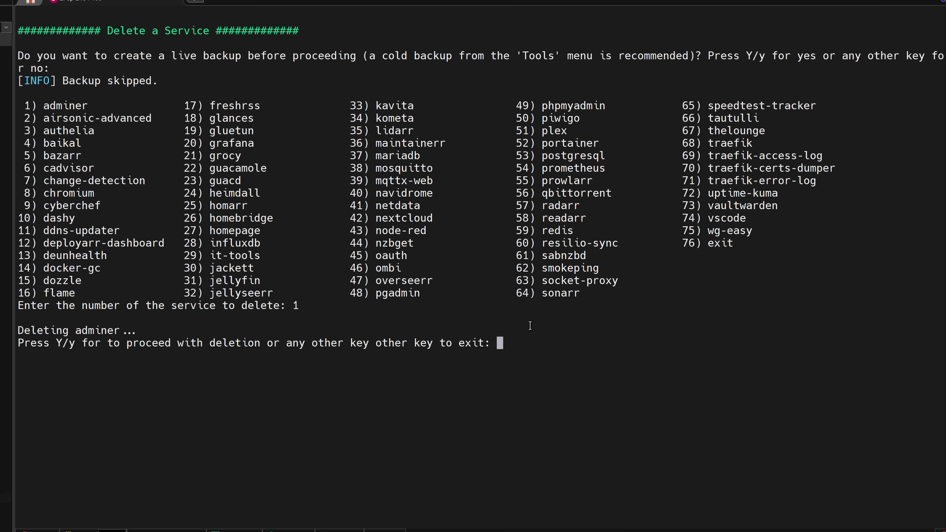
text(y)
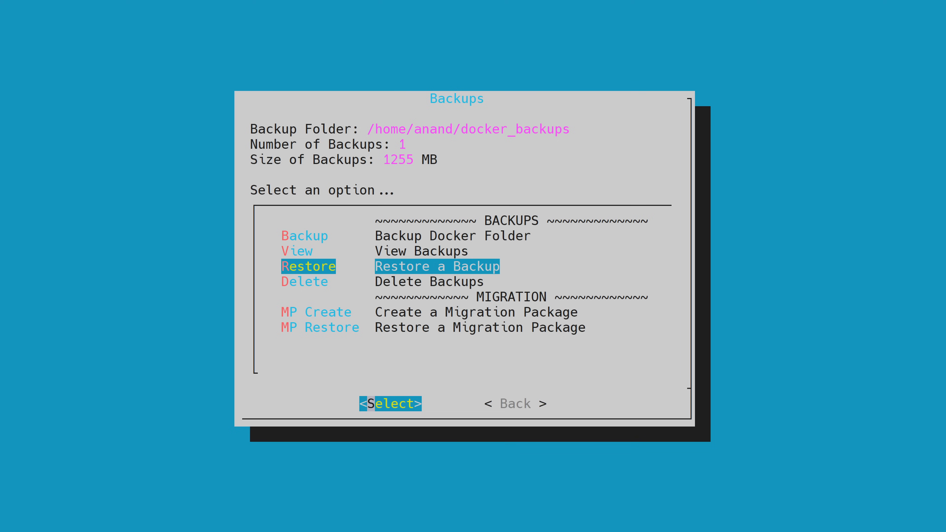
- Browse the Backups menu options, then open Settings showing intro messages ON and Normal mode
key(Down)
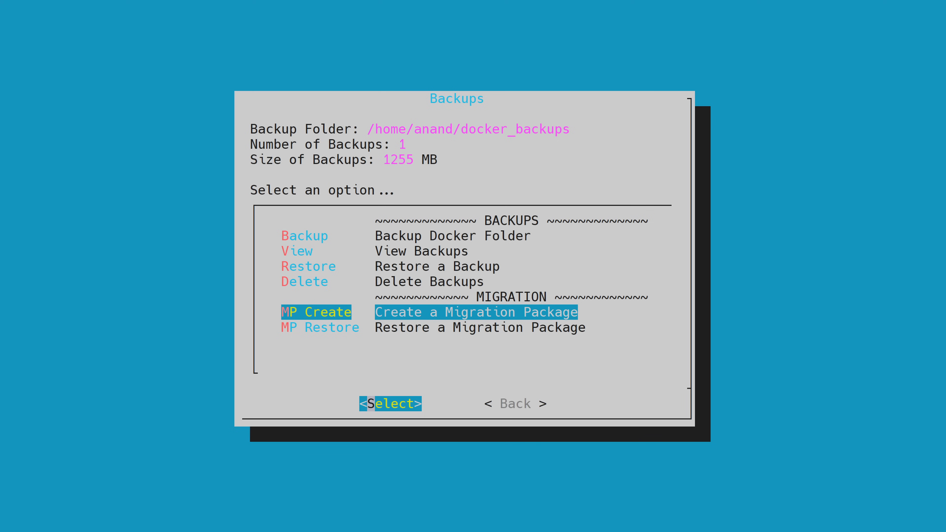
click(390, 403)
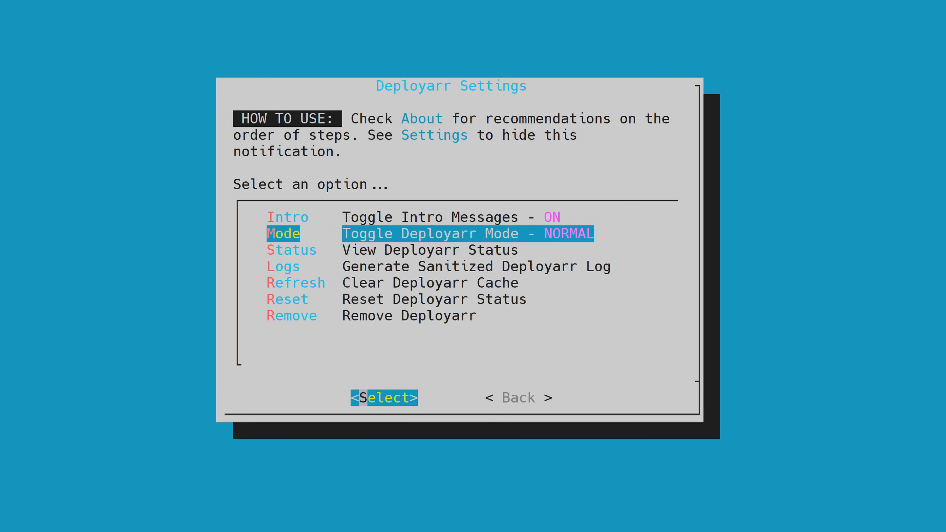
- Switch to expert mode, generate a sanitized troubleshooting log, then open About Deployarr (v5.0, 76 apps)
click(384, 398)
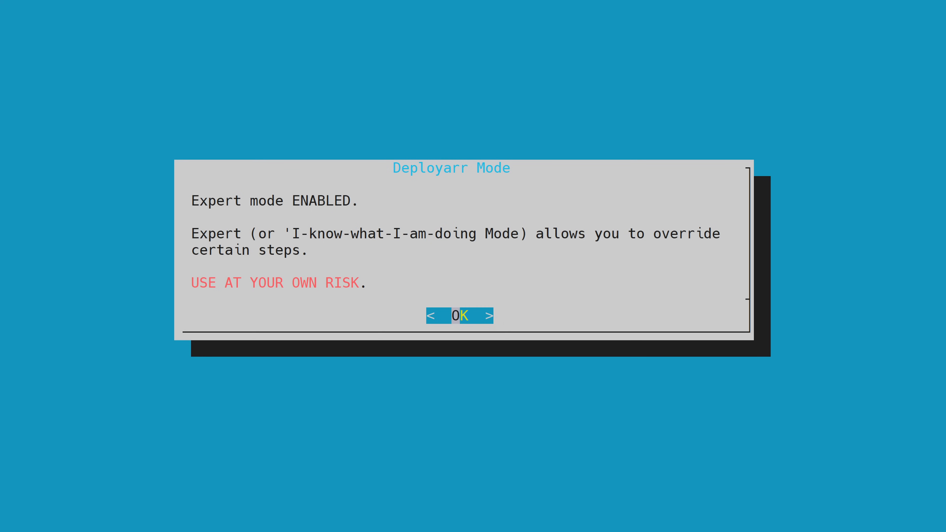
click(460, 316)
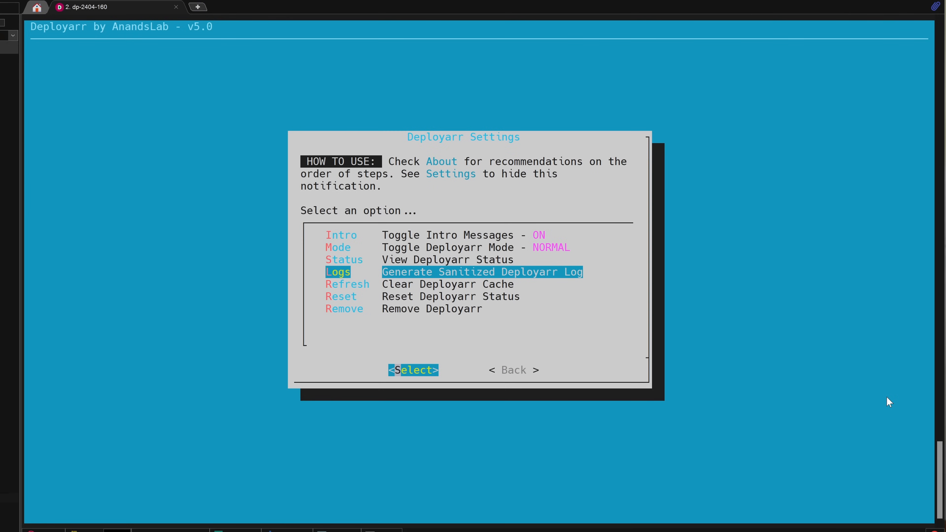
click(413, 370)
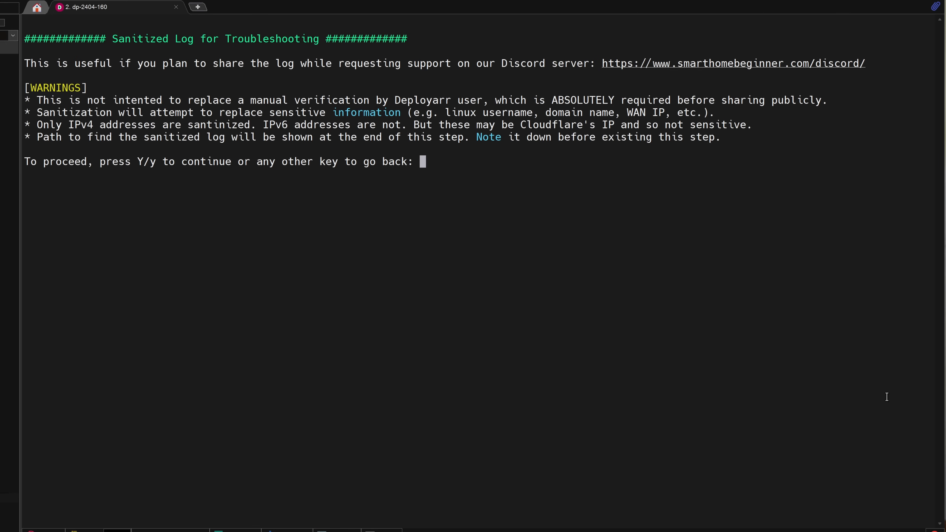
text(y)
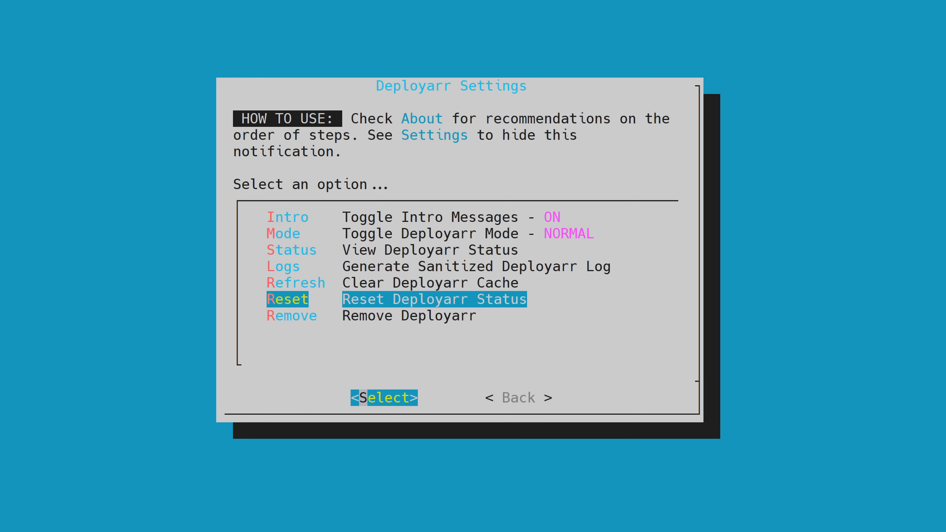
key(Down)
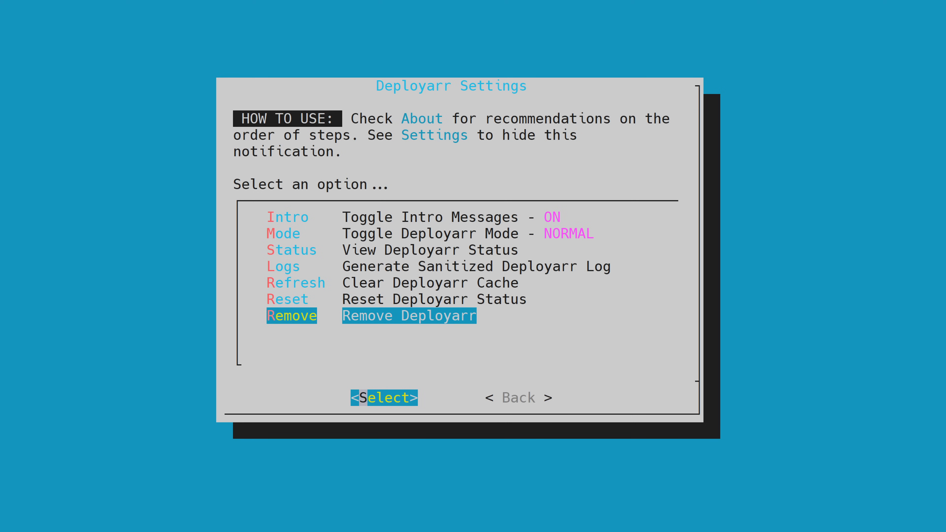
click(421, 118)
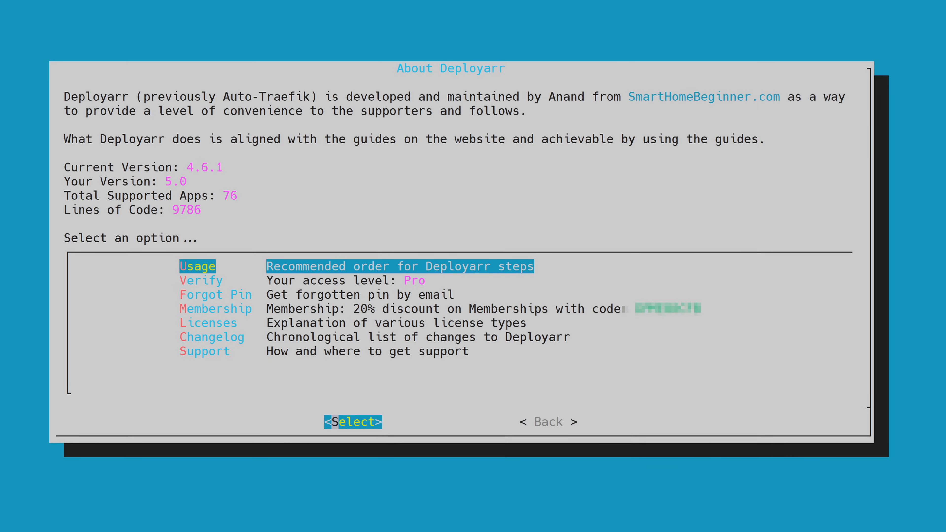
- View the Free, Basic, Plus and Pro license explanation, then close About to reach the Rate Deployarr survey
click(353, 421)
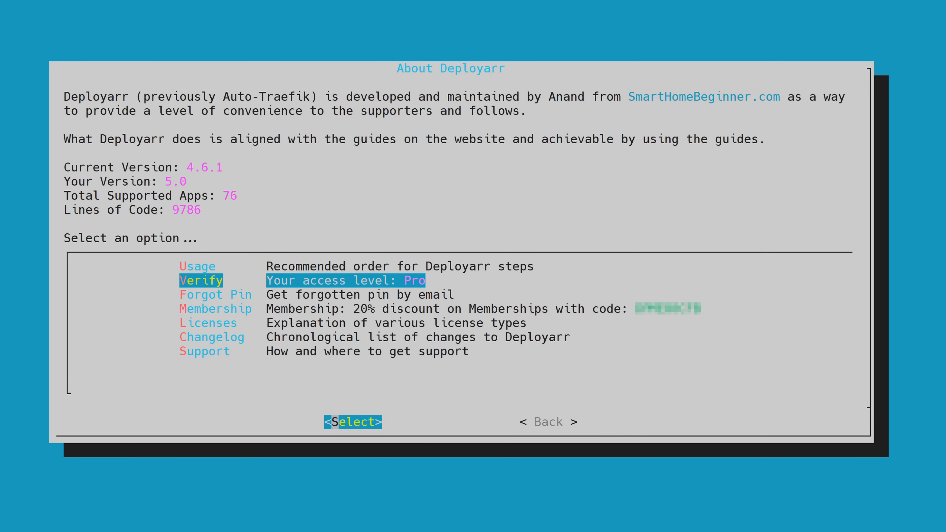
key(Down)
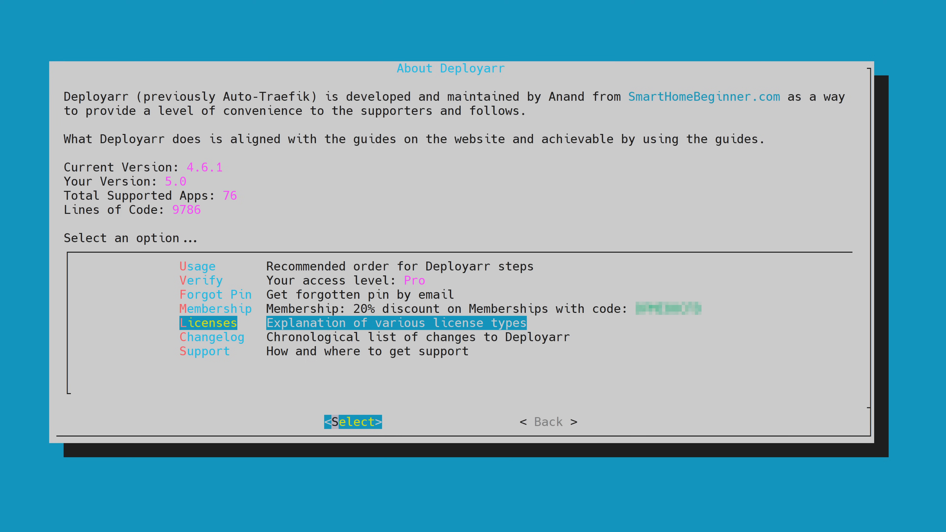
click(352, 421)
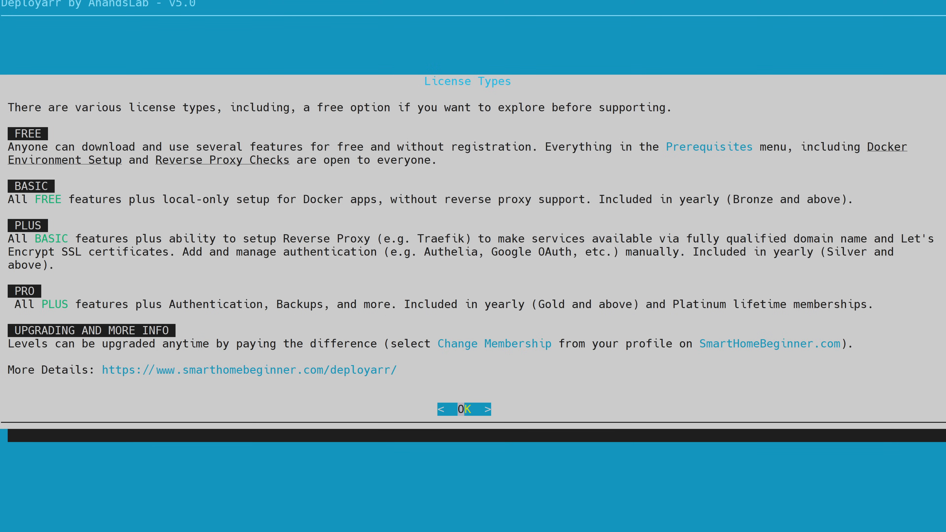
click(463, 409)
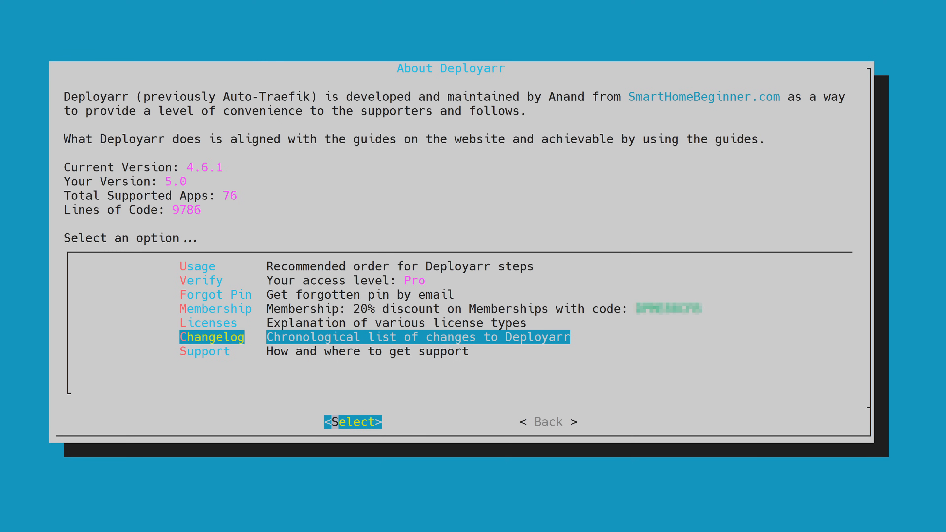
key(Down)
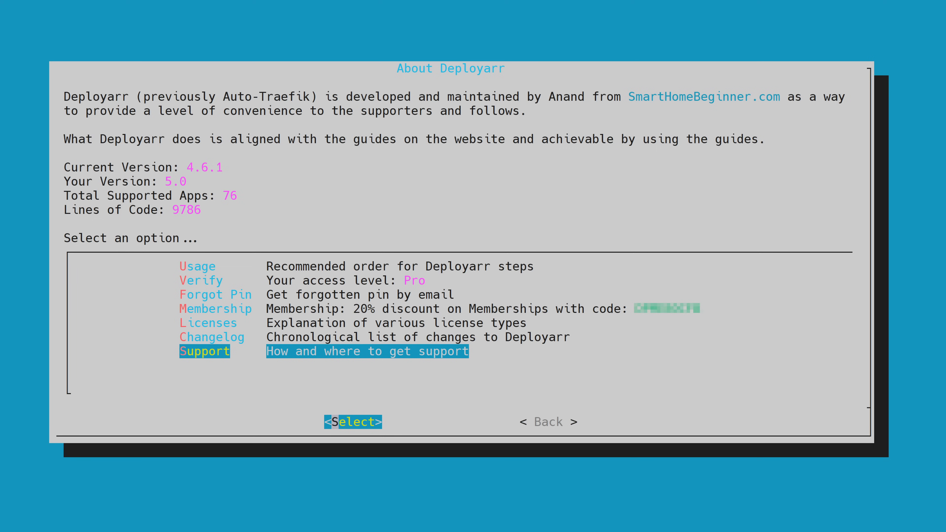
click(353, 422)
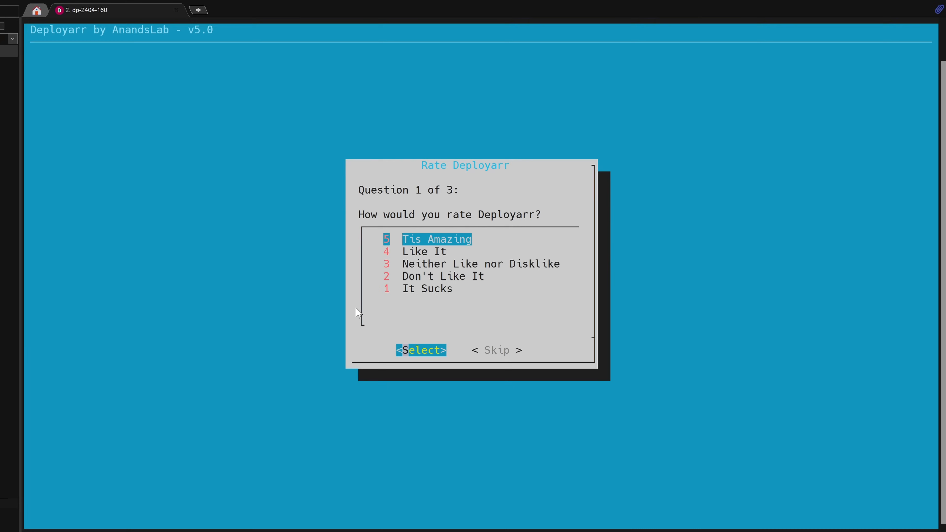
- Submit a '5 Tis Amazing' rating with no comment and acknowledge the submitted confirmation
click(422, 350)
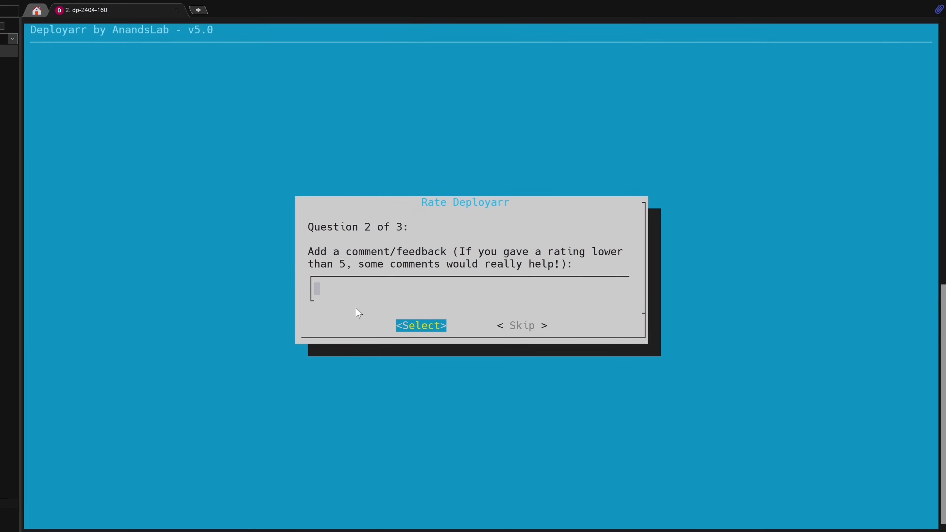
click(421, 325)
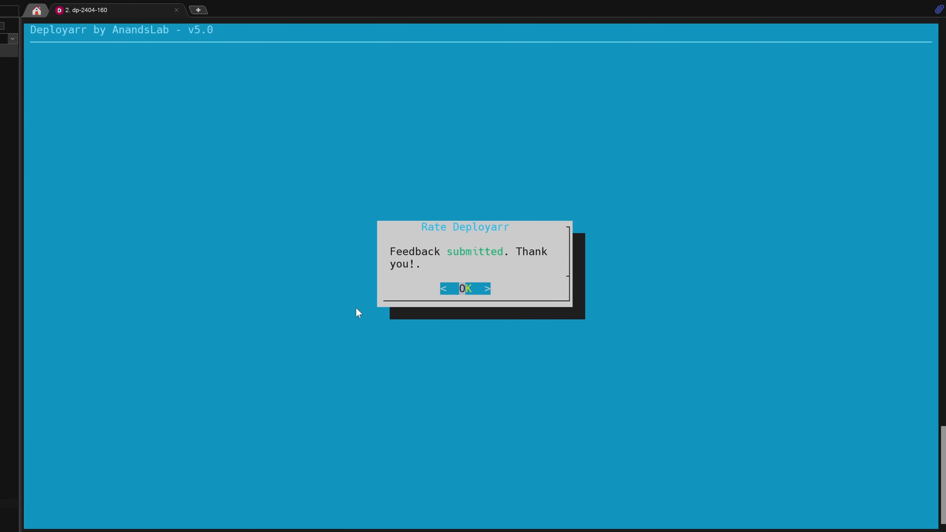
click(465, 288)
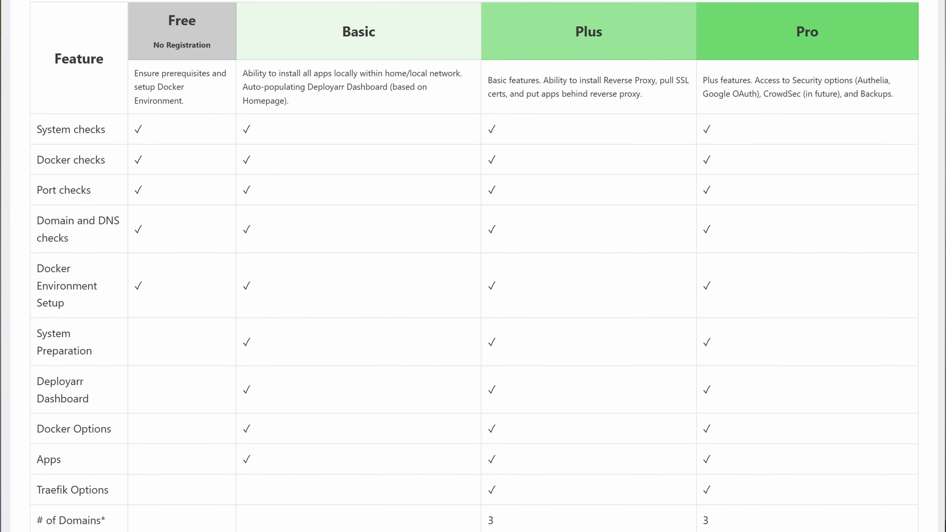
scroll(down, 3)
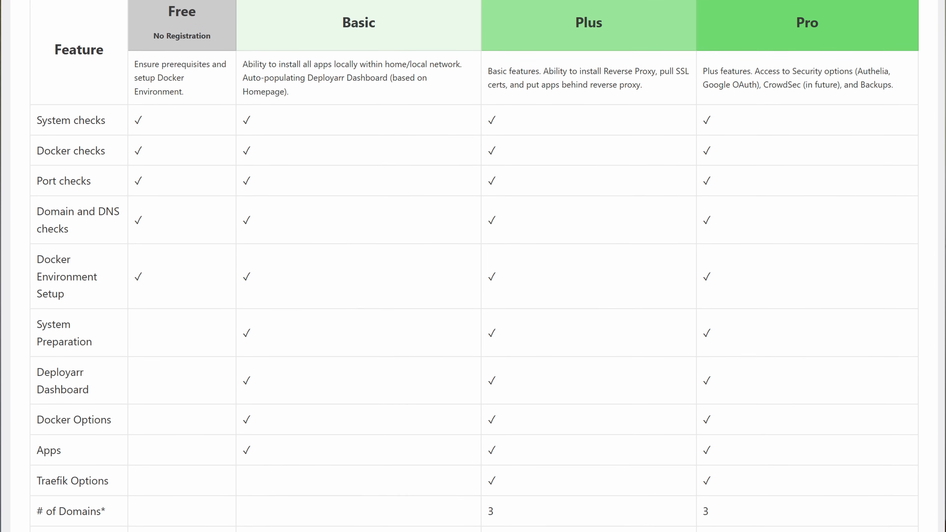
scroll(down, 3)
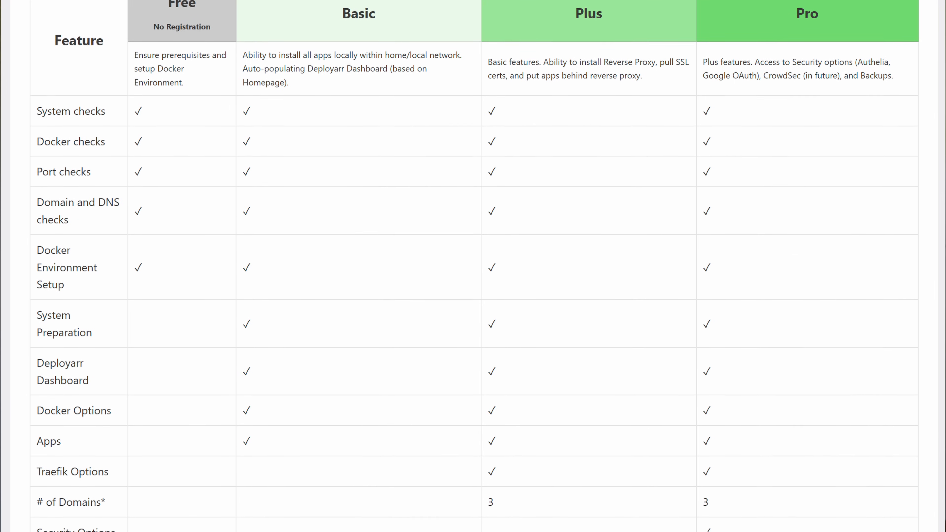
scroll(down, 3)
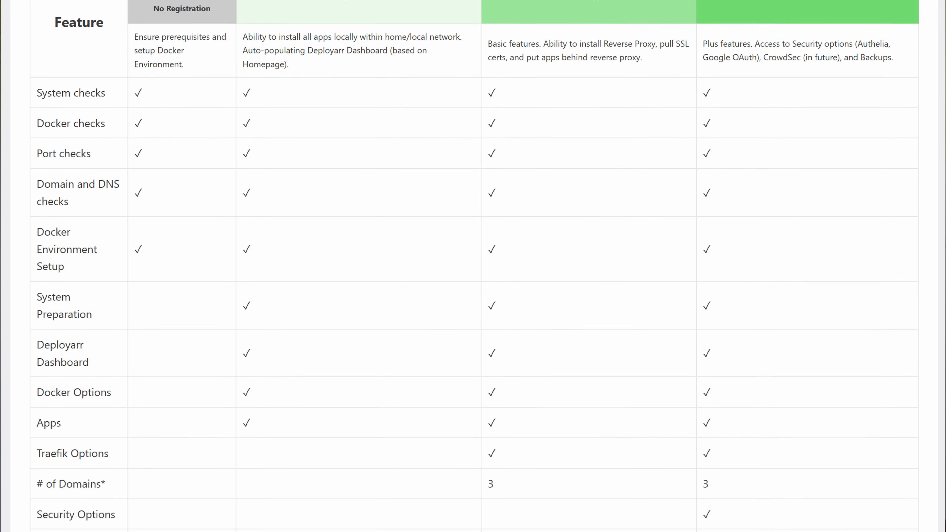
scroll(down, 3)
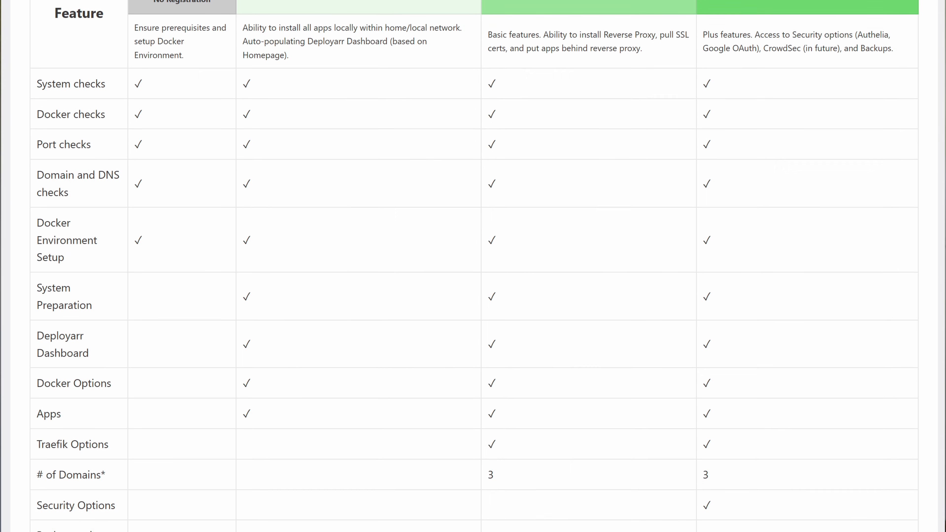
scroll(down, 3)
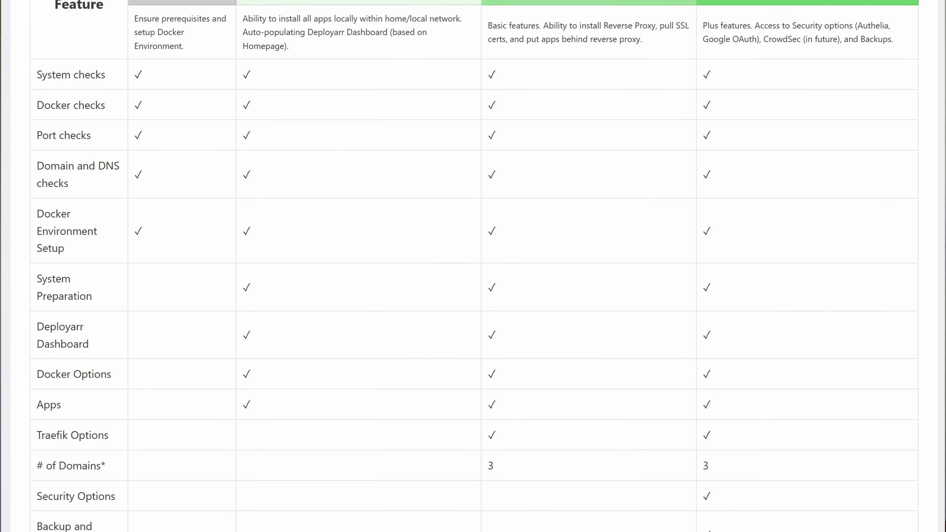
scroll(down, 3)
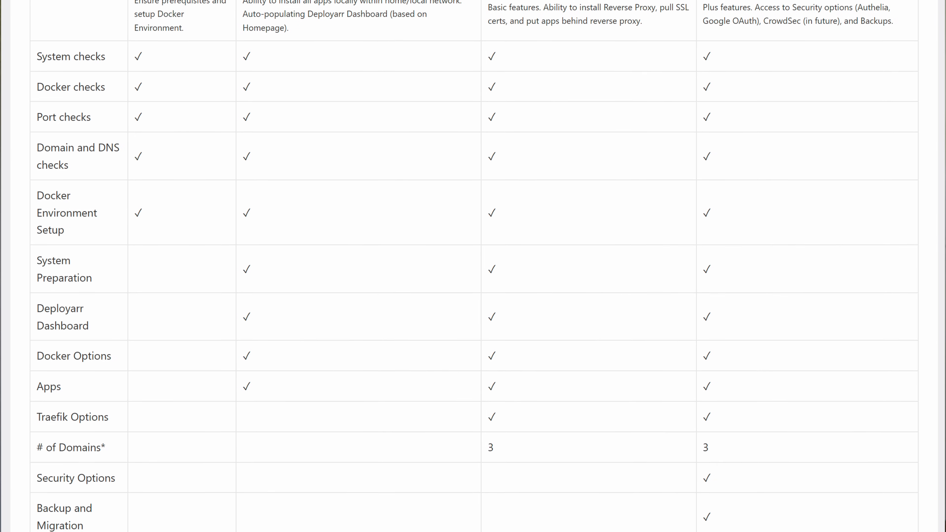
scroll(down, 3)
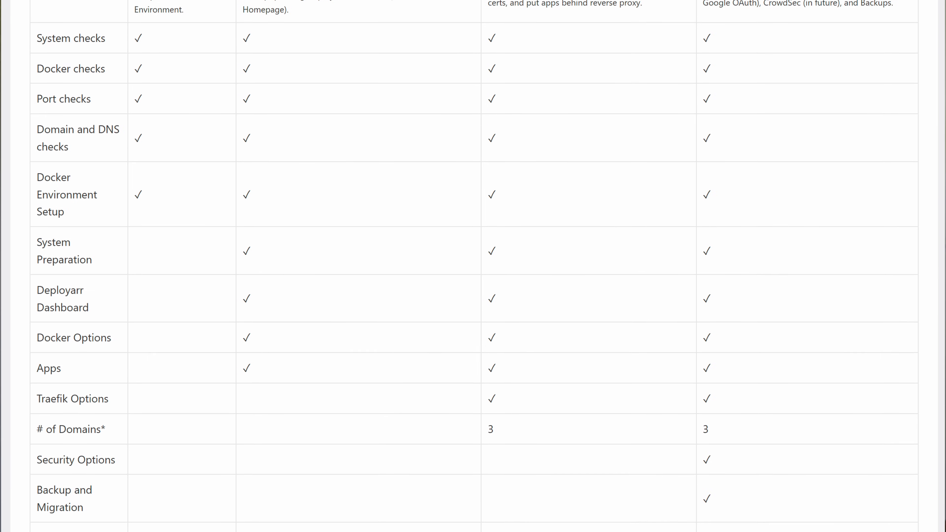
scroll(down, 3)
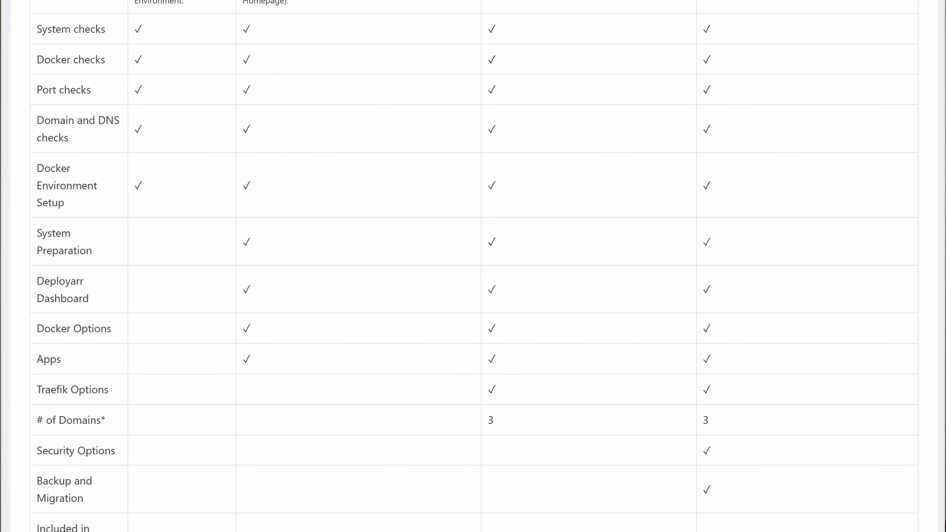
scroll(down, 3)
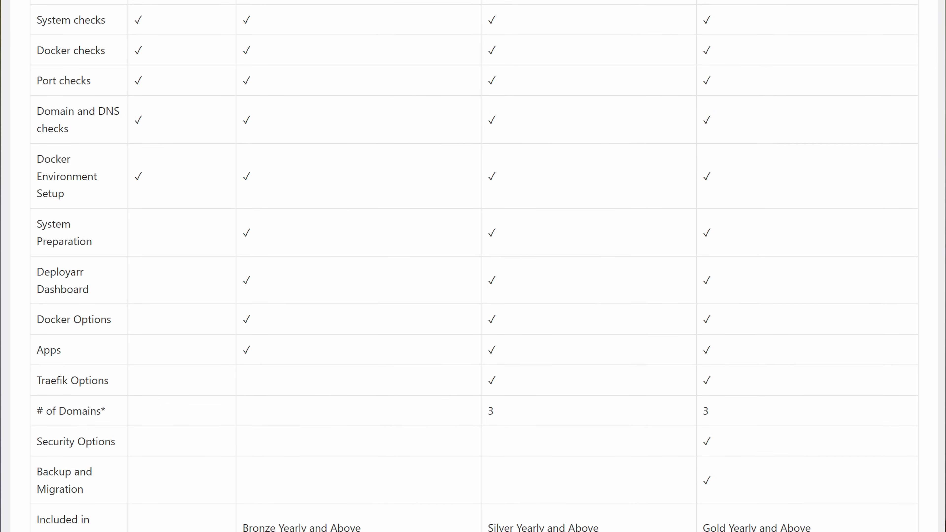
scroll(down, 3)
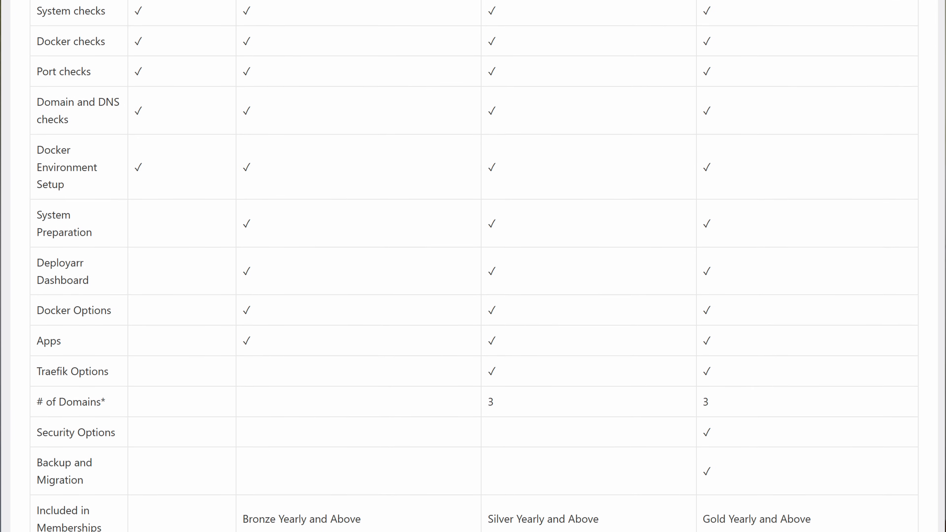
scroll(down, 3)
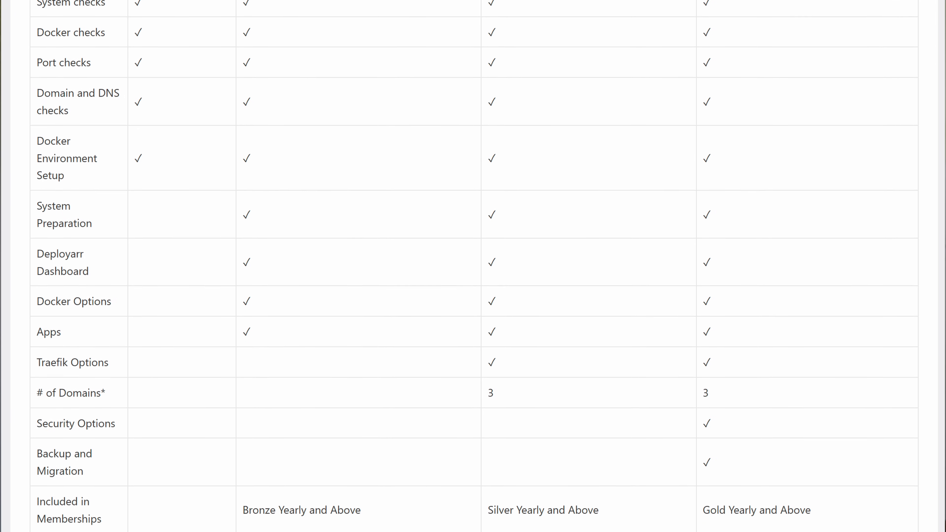
scroll(down, 3)
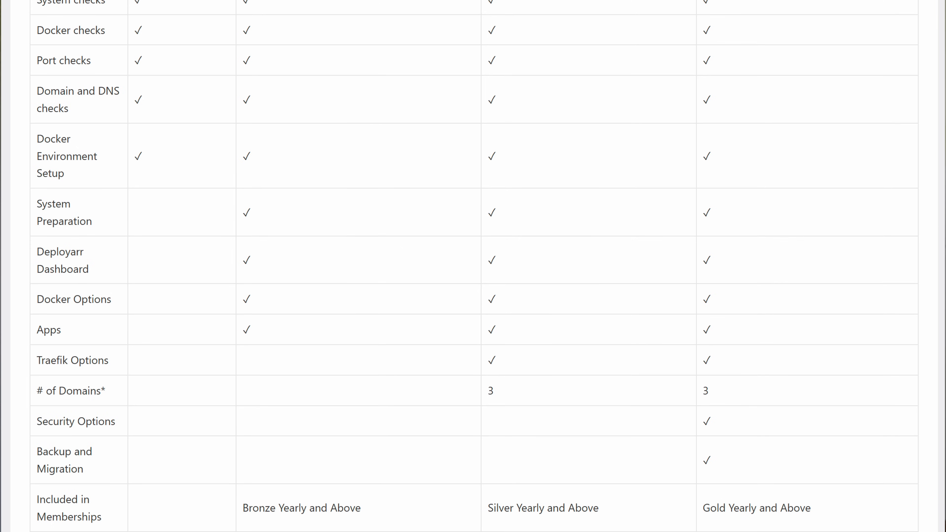